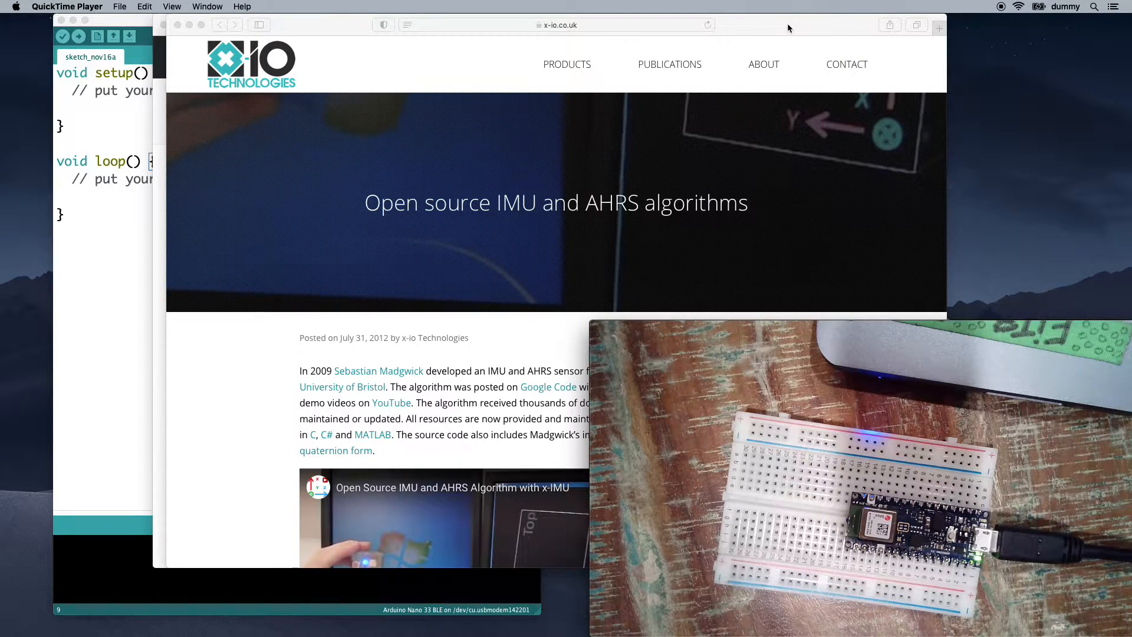
{"action": "mouse_move", "coordinate": [673, 259]}
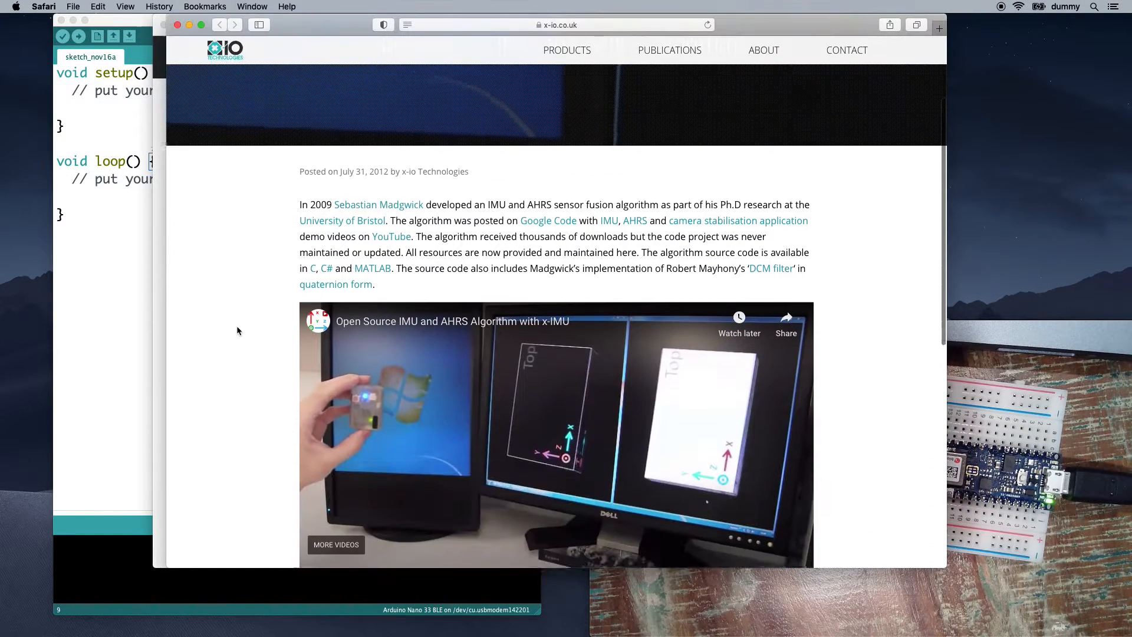
Step: Play the embedded x-IMU demo video of the open source IMU and AHRS algorithm
{"action": "scroll", "scroll_direction": "down", "scroll_amount": 3}
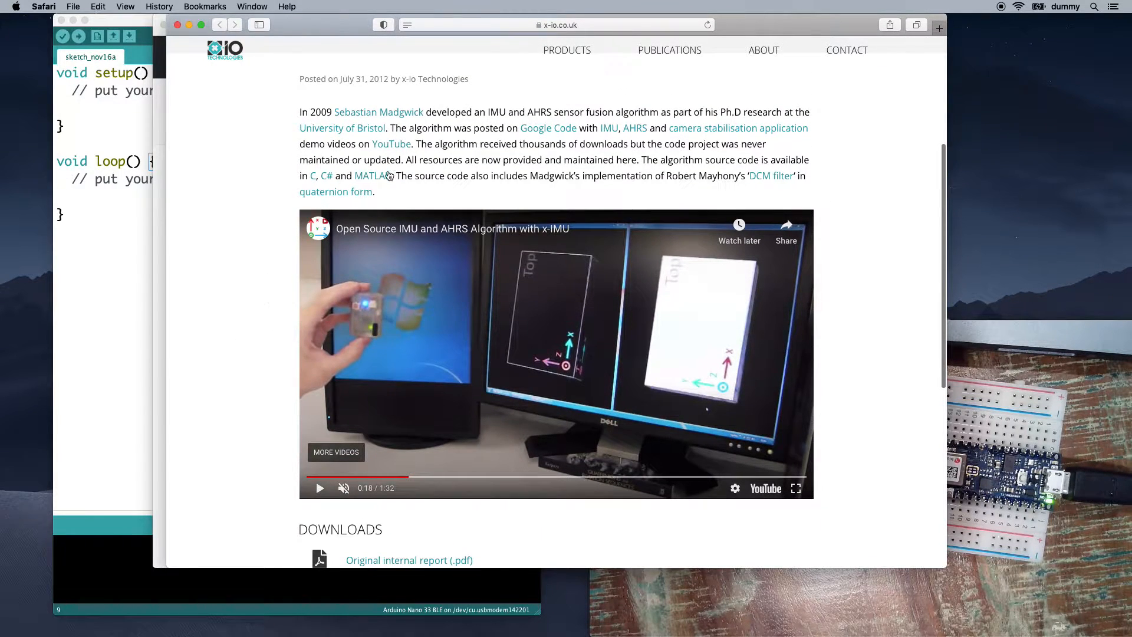
{"action": "mouse_move", "coordinate": [265, 501]}
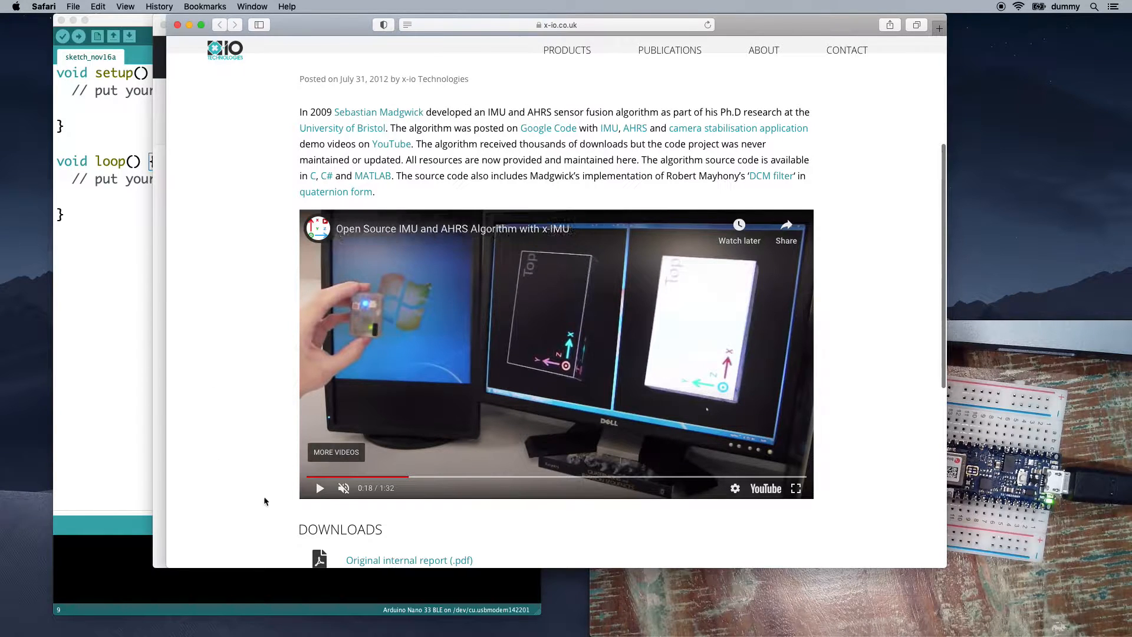
{"action": "mouse_move", "coordinate": [318, 488]}
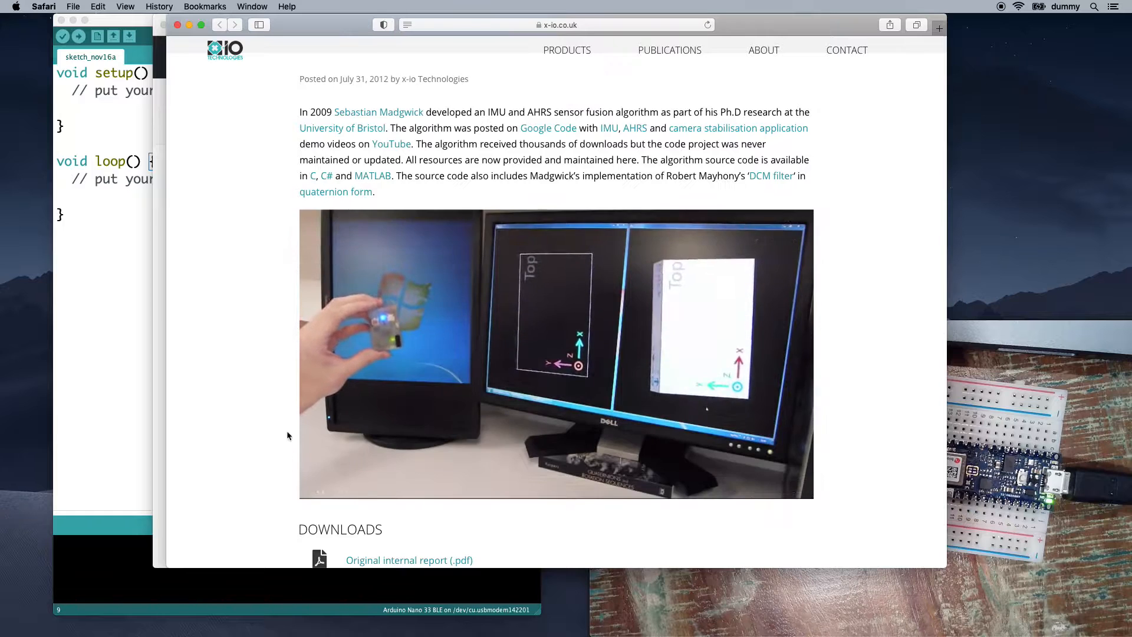
{"action": "mouse_move", "coordinate": [262, 401]}
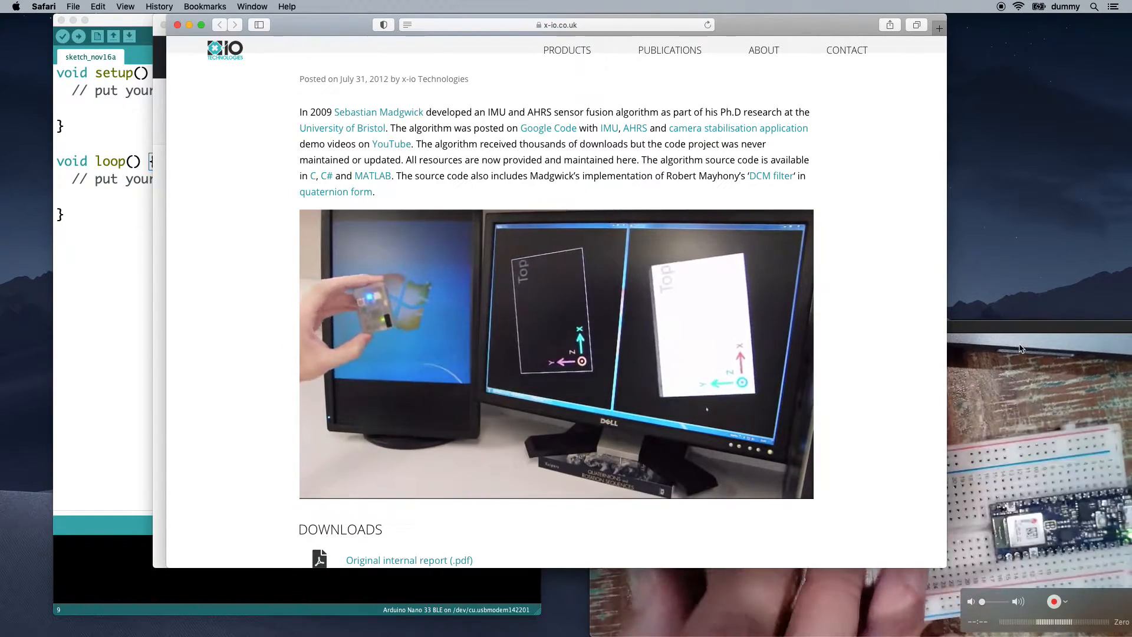
{"action": "left_click", "coordinate": [555, 354]}
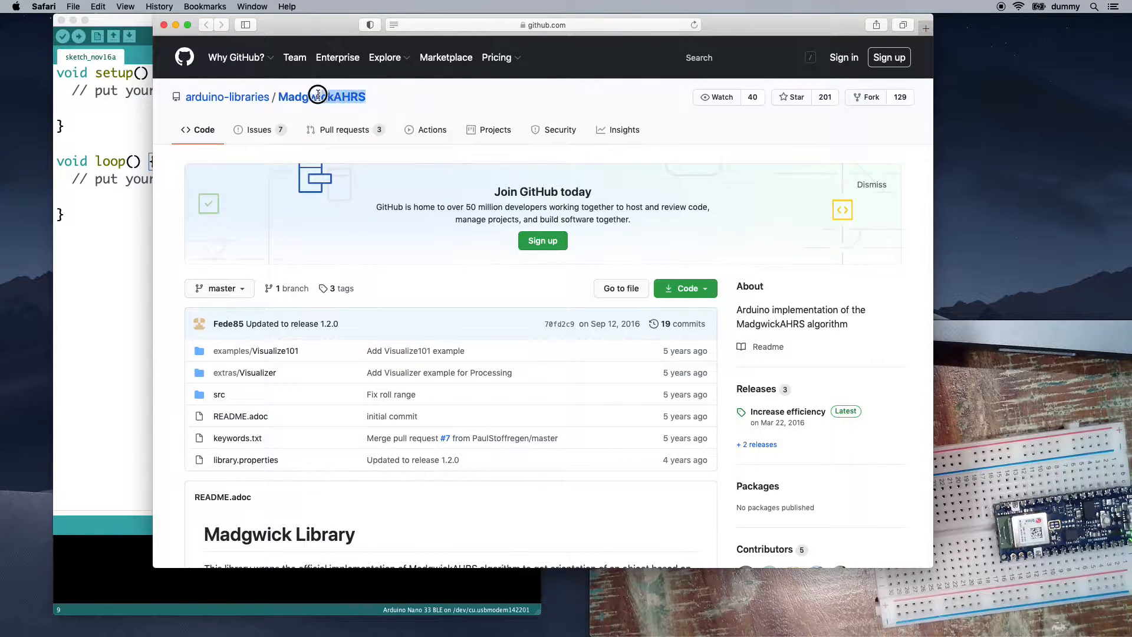
Step: Read through the MadgwickAHRS repository README down to the Madgwick Library title
{"action": "double_click", "coordinate": [317, 95]}
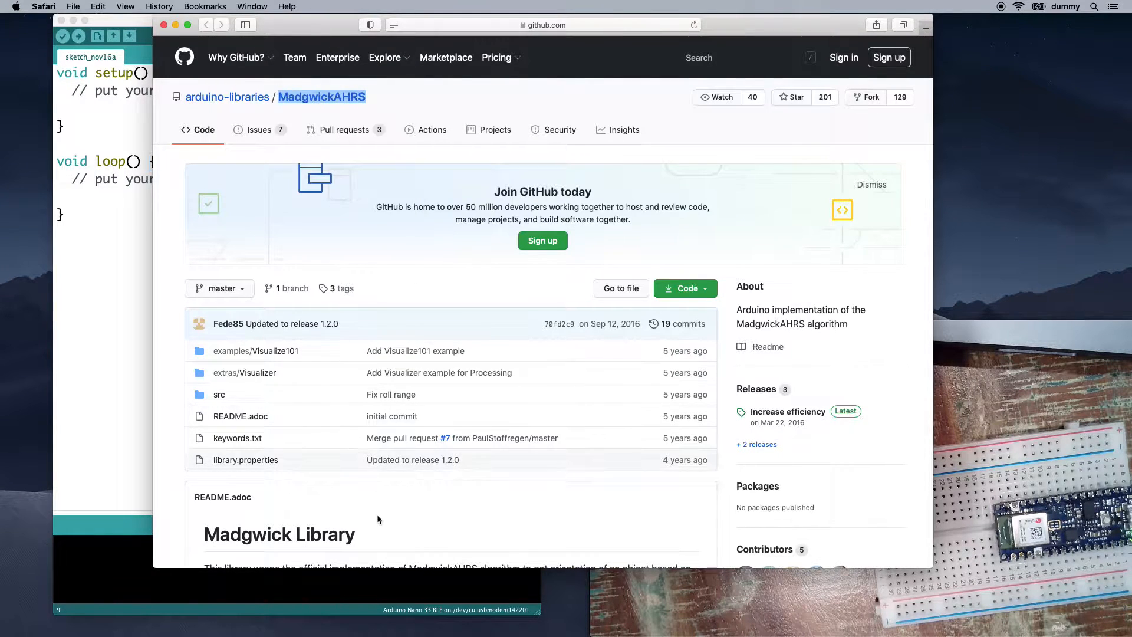
{"action": "scroll", "scroll_direction": "down", "scroll_amount": 3}
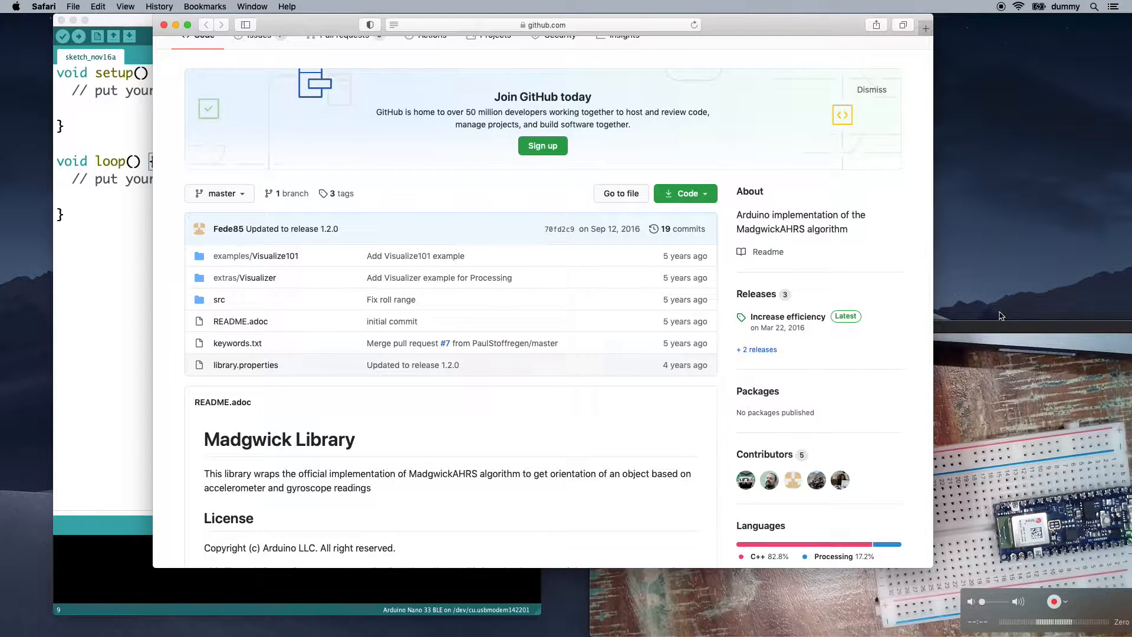
{"action": "mouse_move", "coordinate": [1001, 326]}
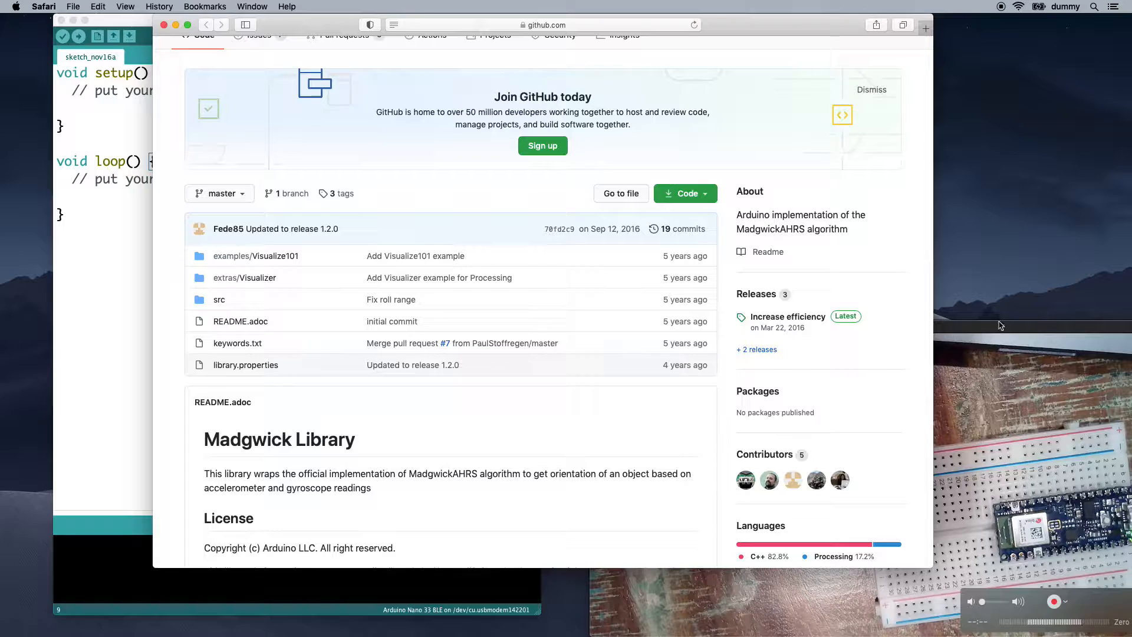
{"action": "scroll", "scroll_direction": "down", "scroll_amount": 3}
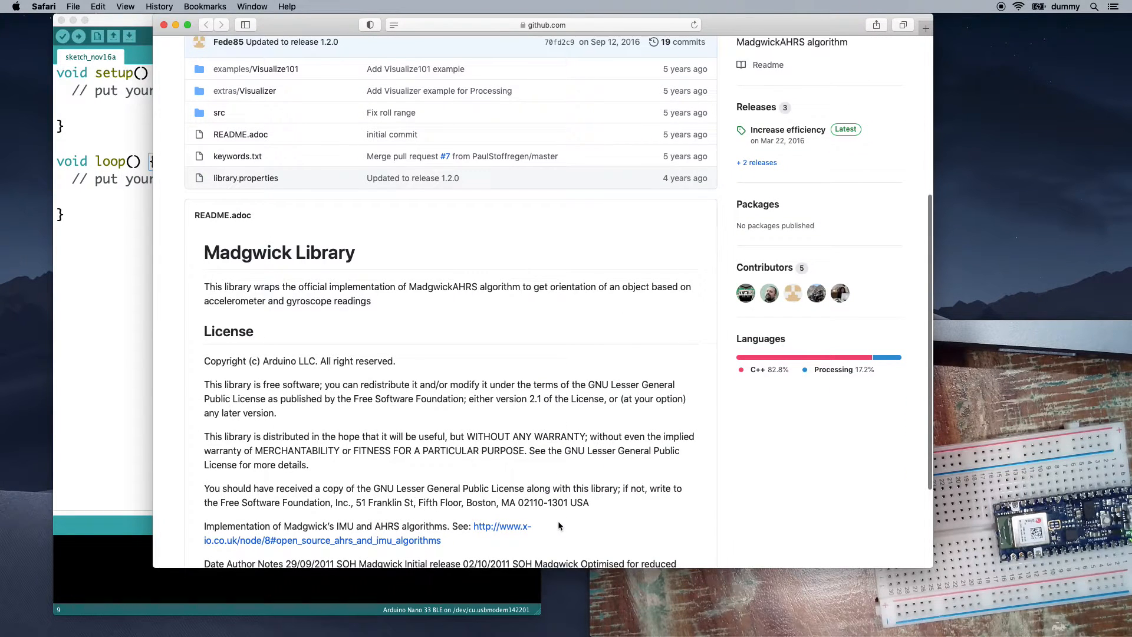
{"action": "mouse_move", "coordinate": [525, 437]}
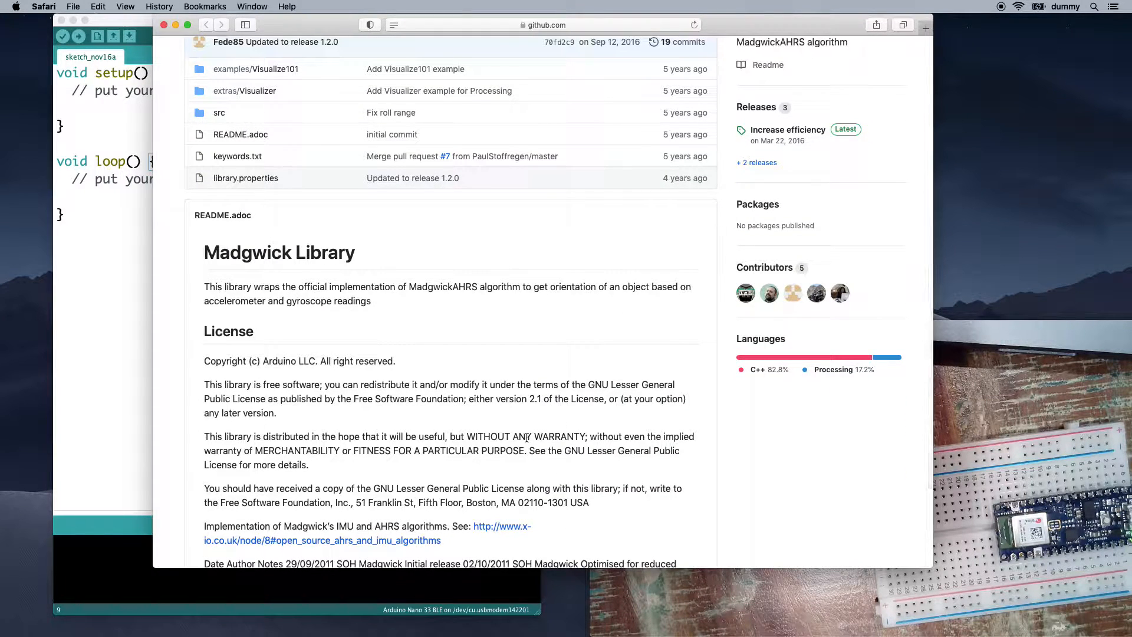
{"action": "scroll", "scroll_direction": "down", "scroll_amount": 3}
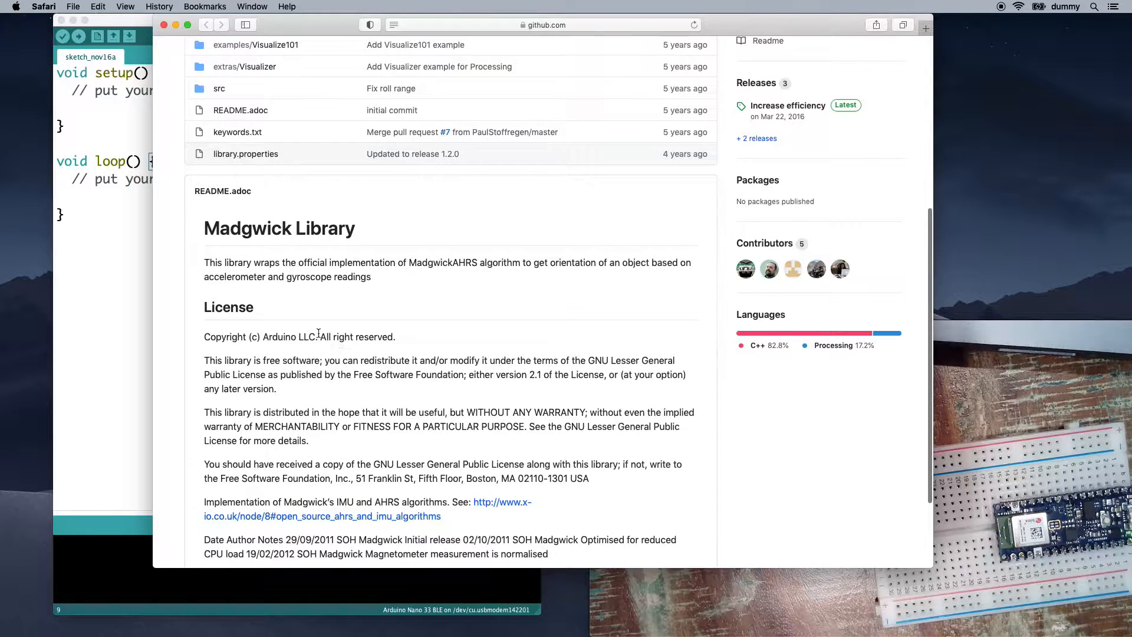
{"action": "mouse_move", "coordinate": [350, 293]}
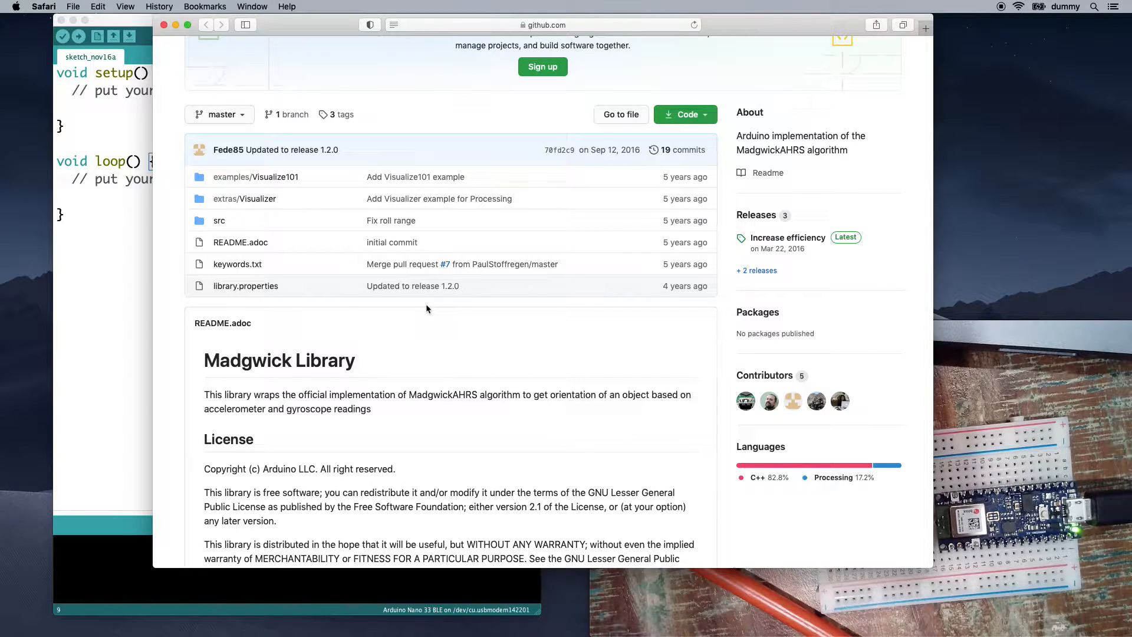
{"action": "mouse_move", "coordinate": [526, 407]}
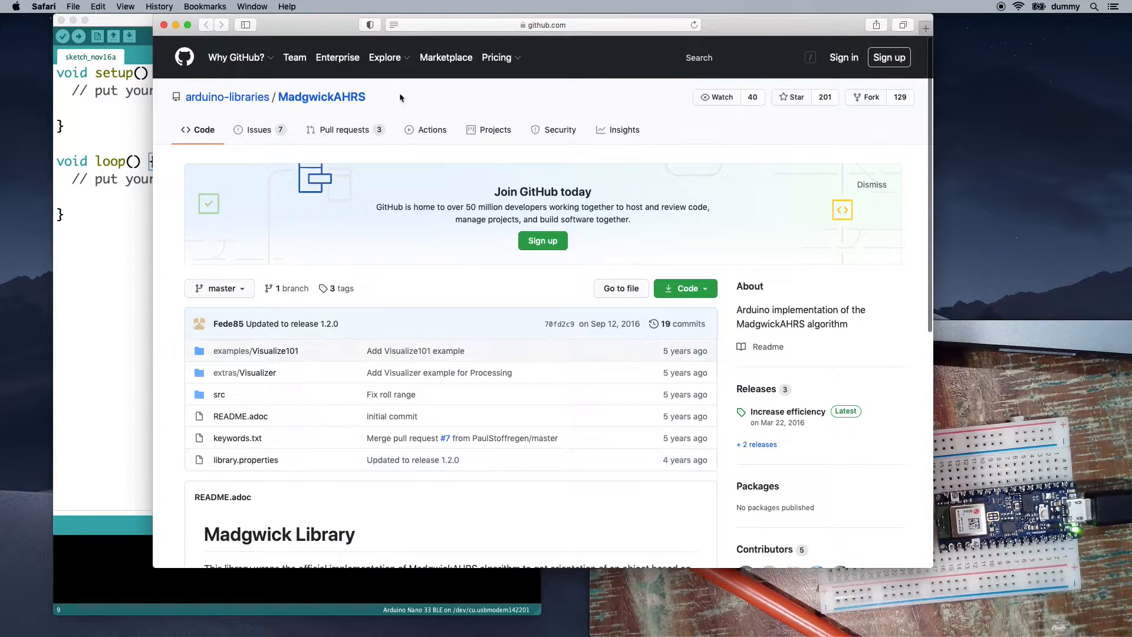
{"action": "scroll", "scroll_direction": "down", "scroll_amount": 3}
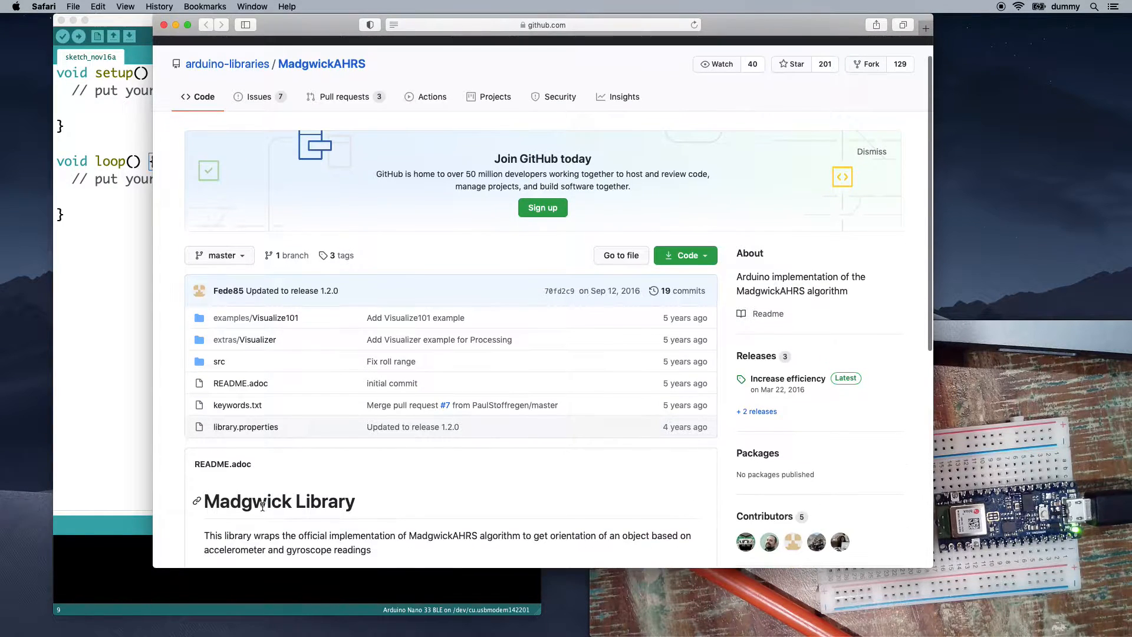
{"action": "double_click", "coordinate": [247, 501]}
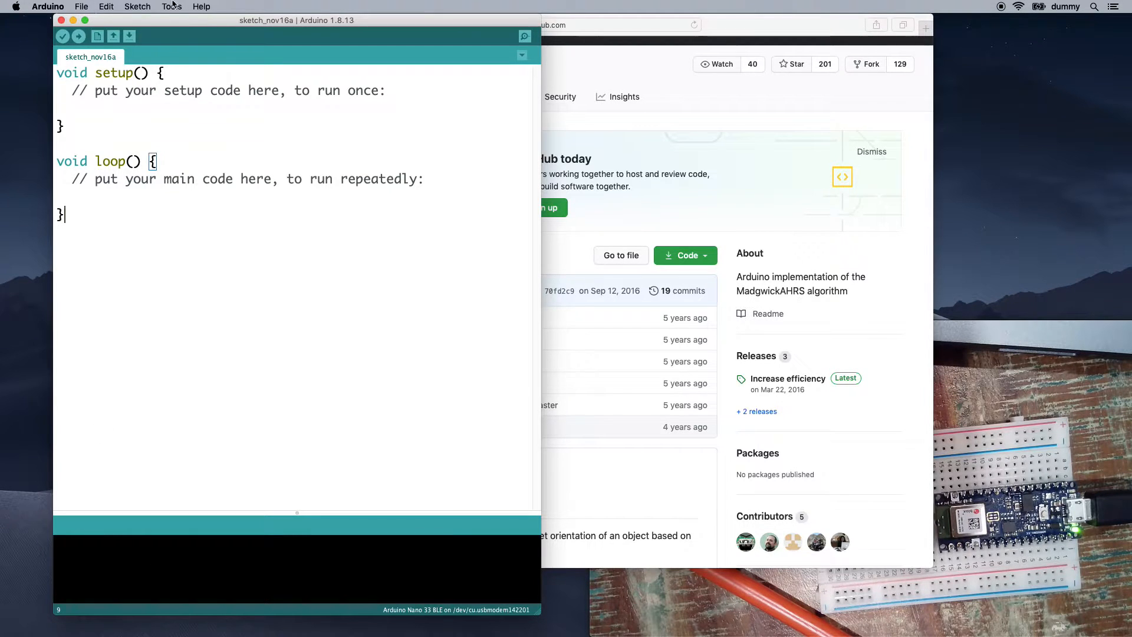
Step: Browse the Tools, Sketch and Edit menus, landing on Sketch > Include Library
{"action": "left_click", "coordinate": [171, 7]}
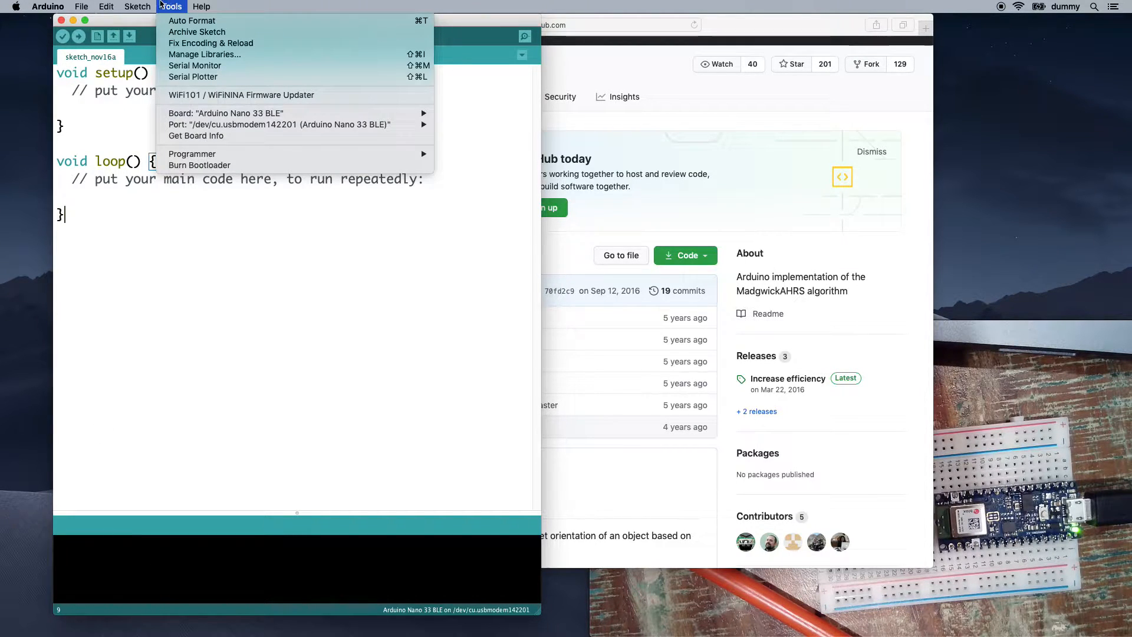
{"action": "left_click", "coordinate": [135, 7]}
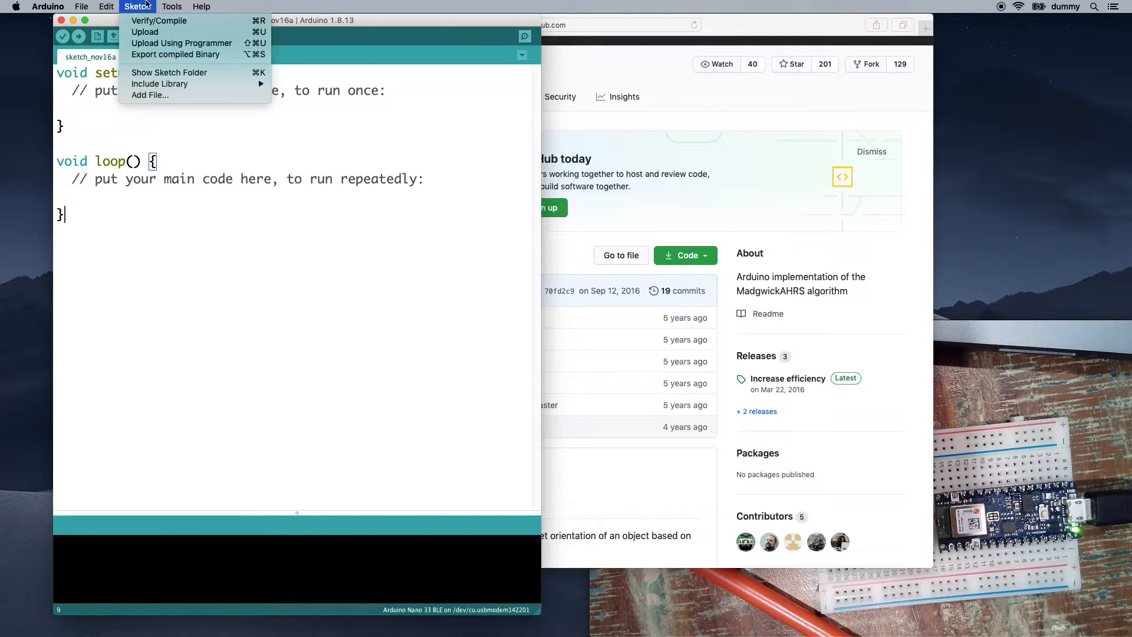
{"action": "left_click", "coordinate": [105, 6]}
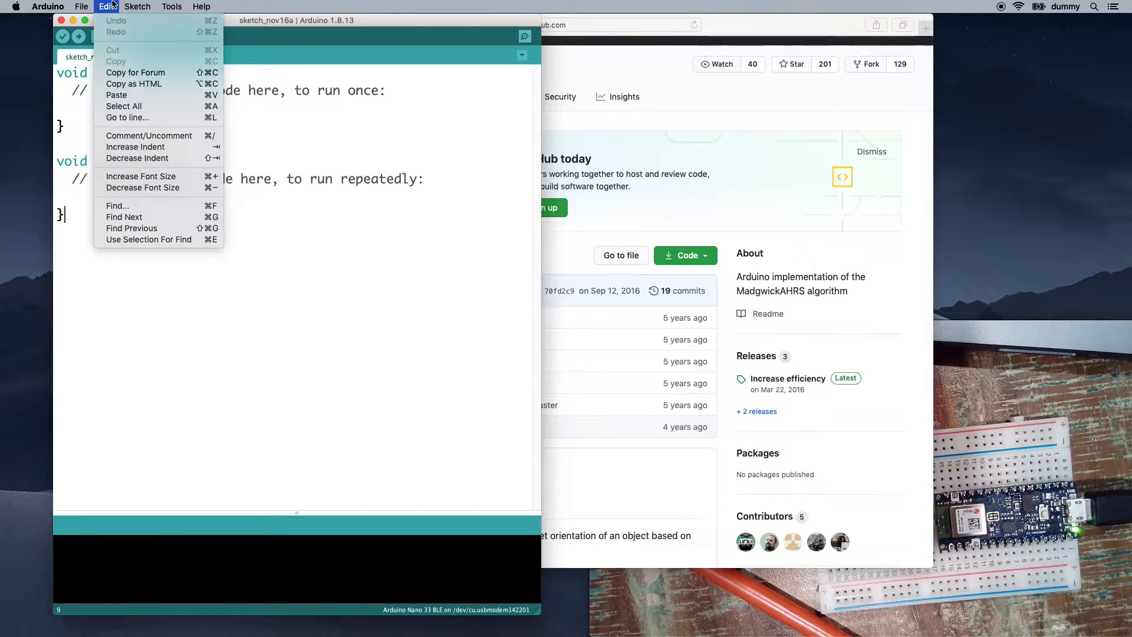
{"action": "left_click", "coordinate": [137, 7]}
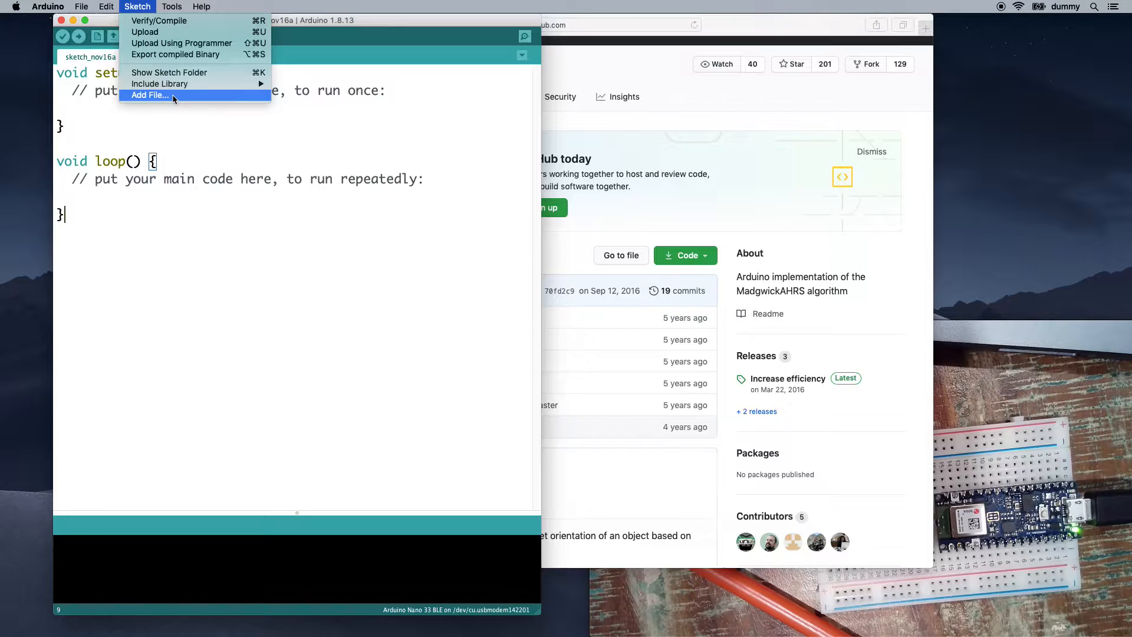
{"action": "mouse_move", "coordinate": [159, 84]}
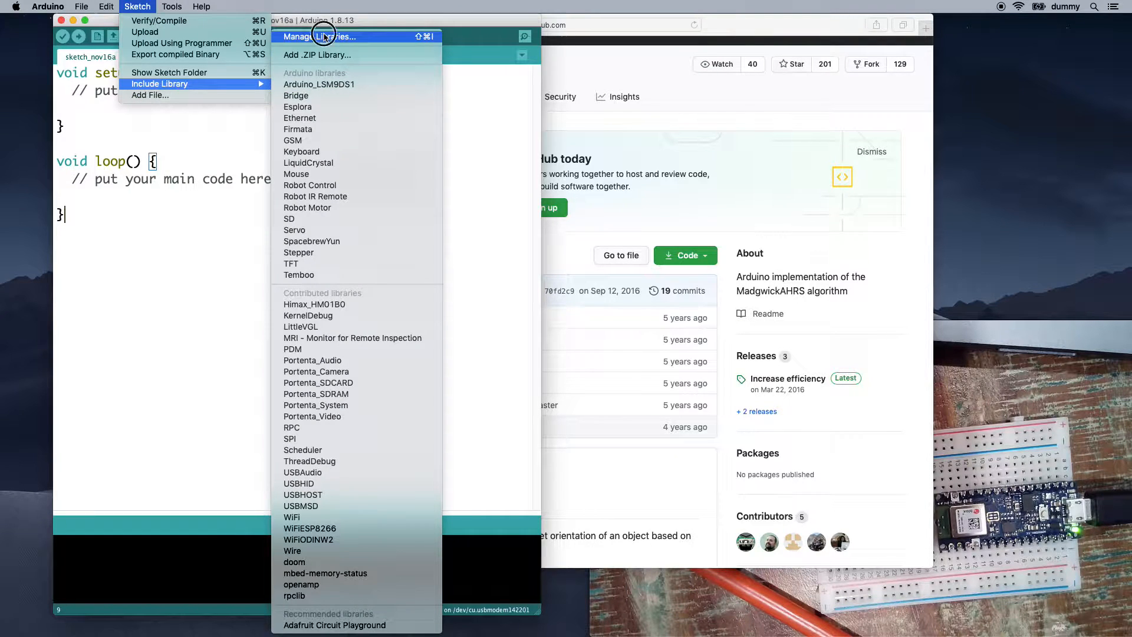
Step: Install Madgwick library 1.2.0 from the Library Manager by searching 'madg', then close it
{"action": "left_click", "coordinate": [326, 36]}
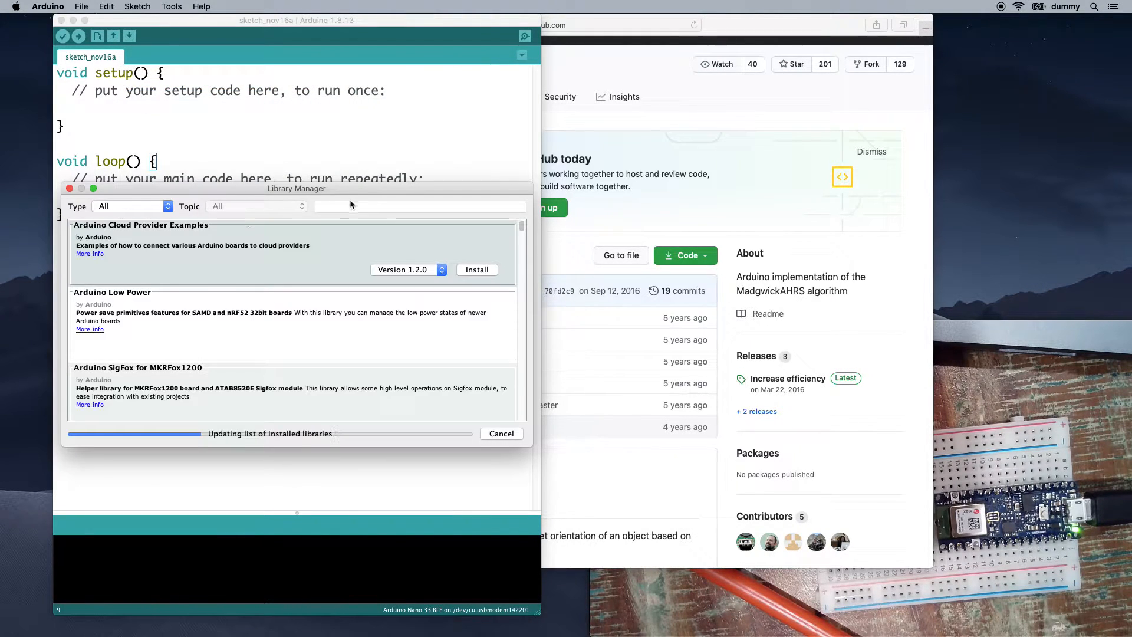
{"action": "type", "text": "madwi"}
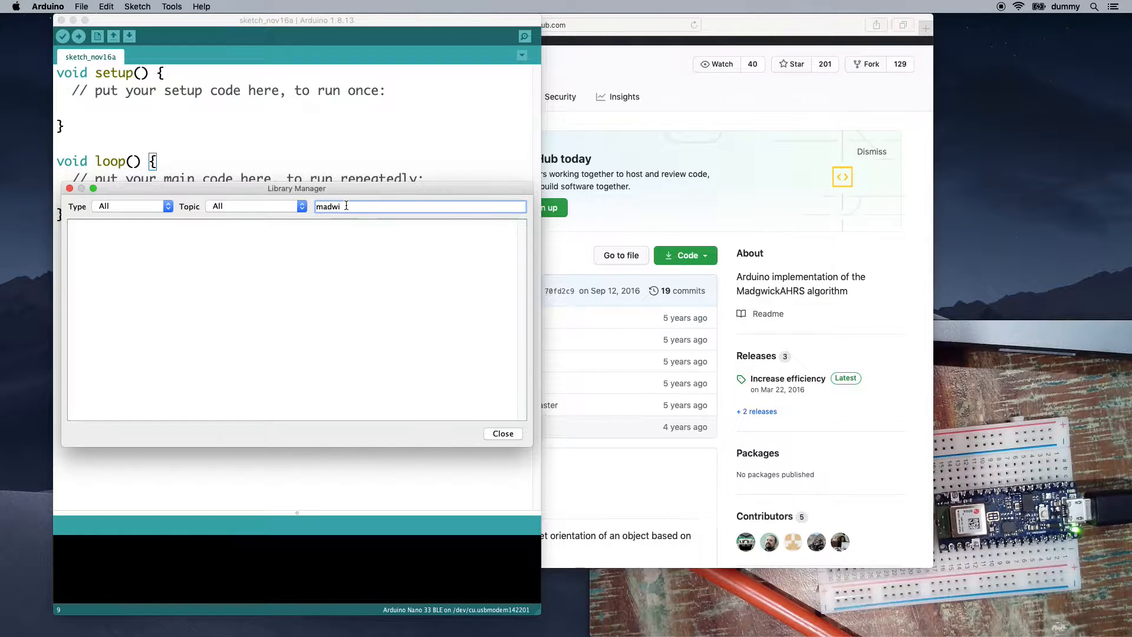
{"action": "type", "text": "madg"}
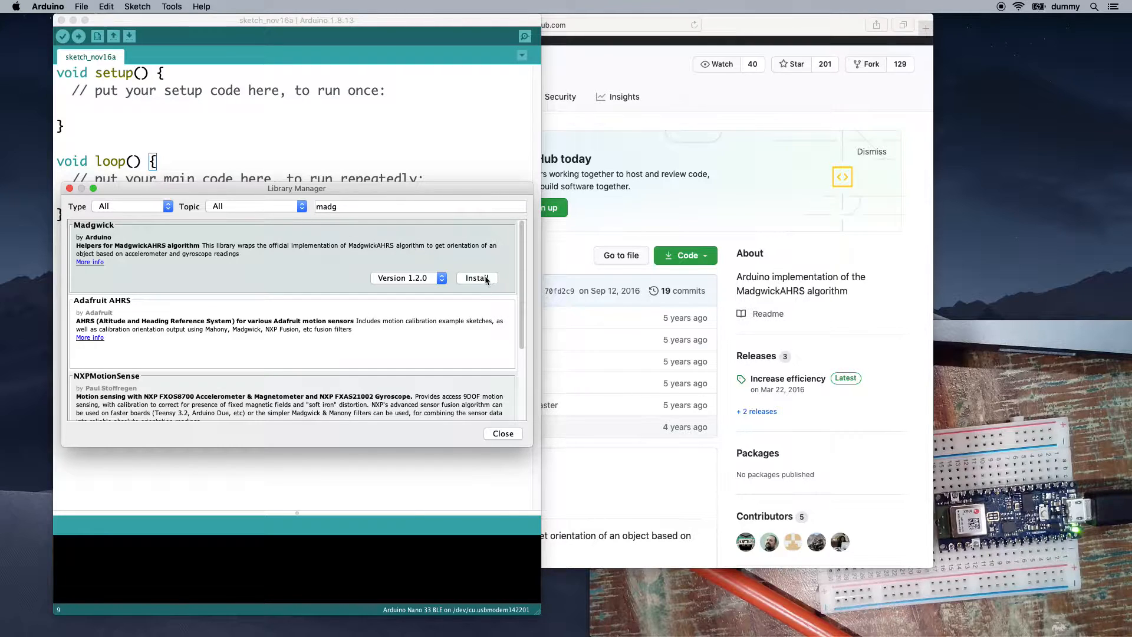
{"action": "left_click", "coordinate": [477, 278]}
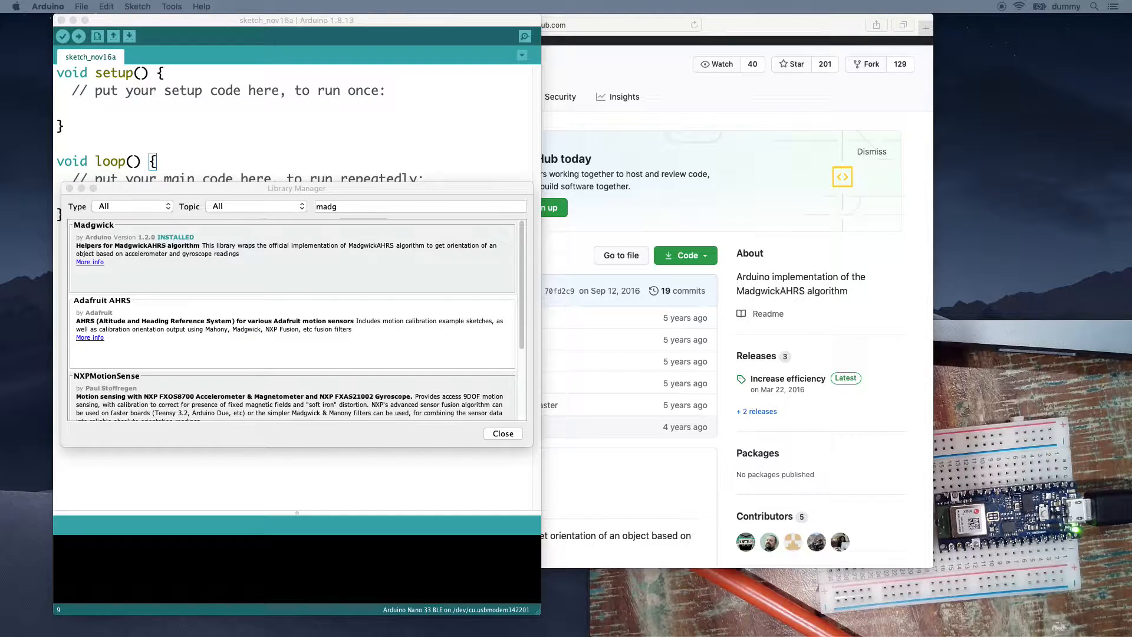
{"action": "mouse_move", "coordinate": [615, 16]}
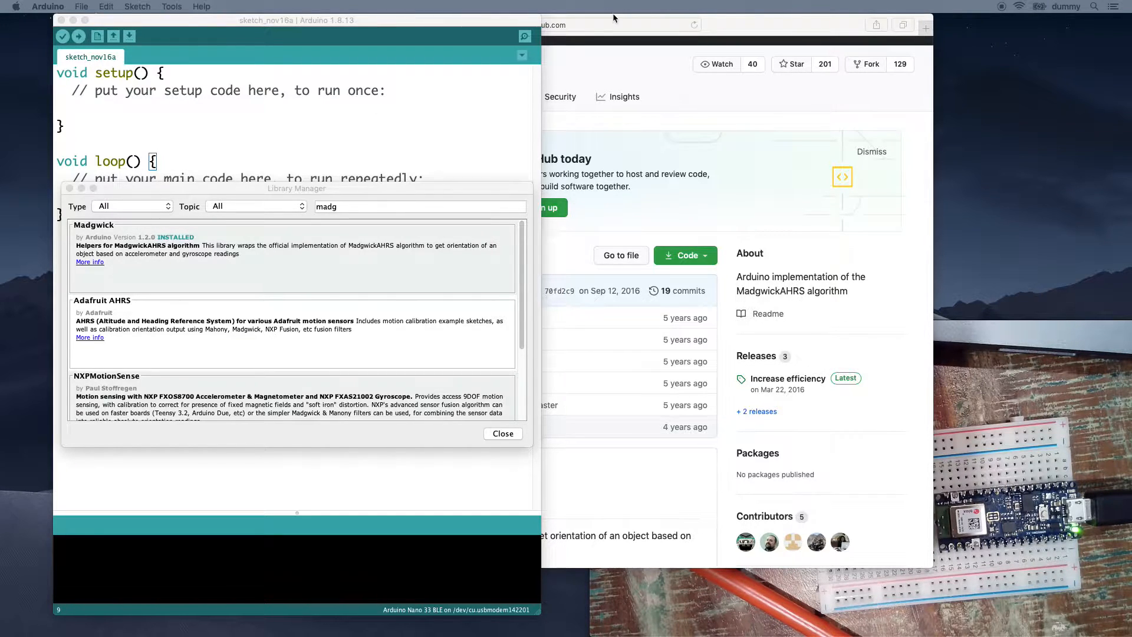
{"action": "left_click", "coordinate": [503, 433]}
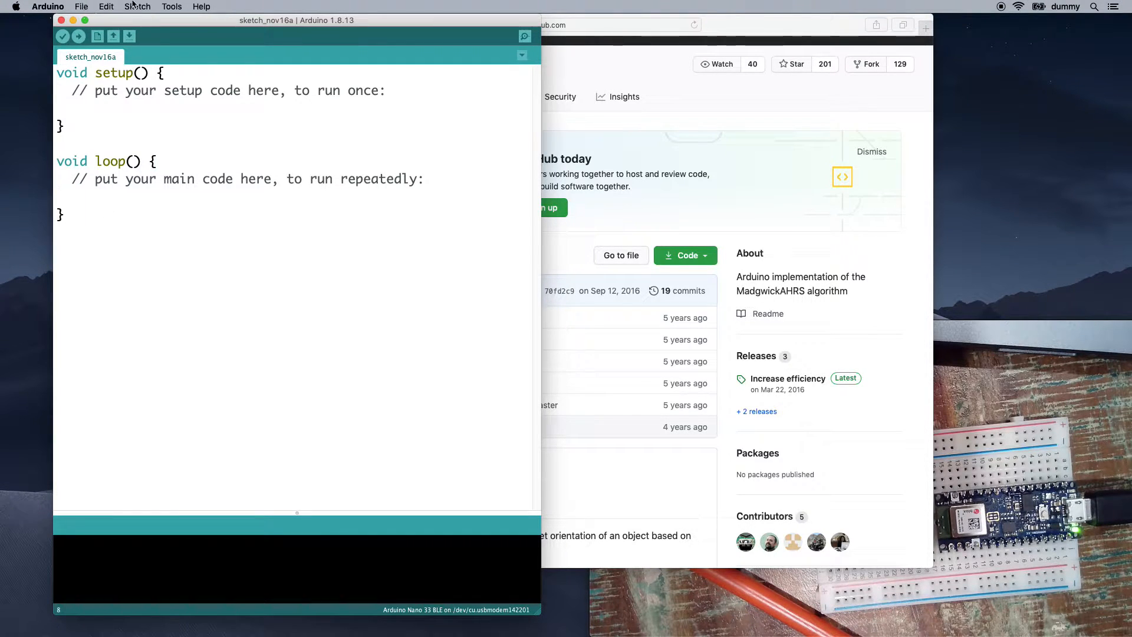
Step: Navigate to File > Examples to find the Madgwick example sketches
{"action": "left_click", "coordinate": [137, 6]}
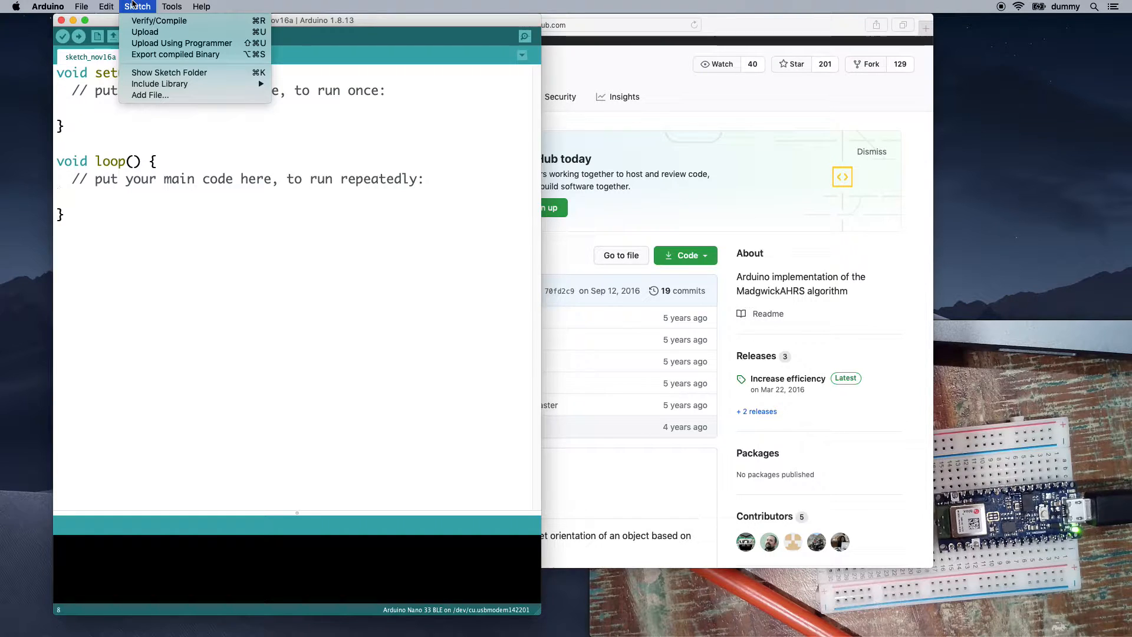
{"action": "left_click", "coordinate": [79, 7]}
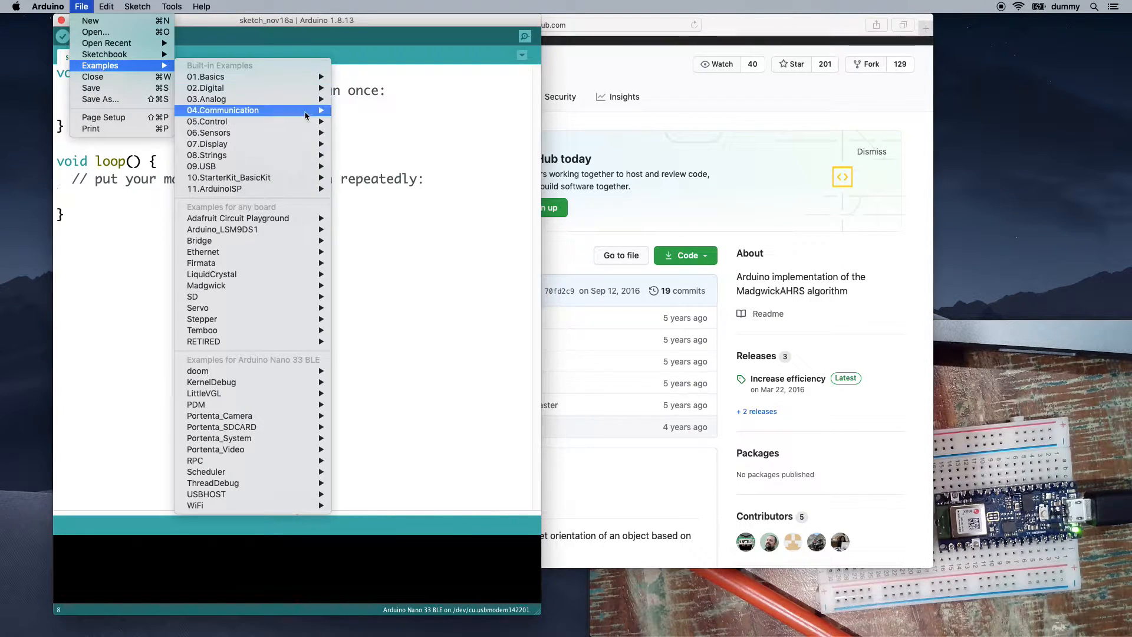
{"action": "mouse_move", "coordinate": [246, 230]}
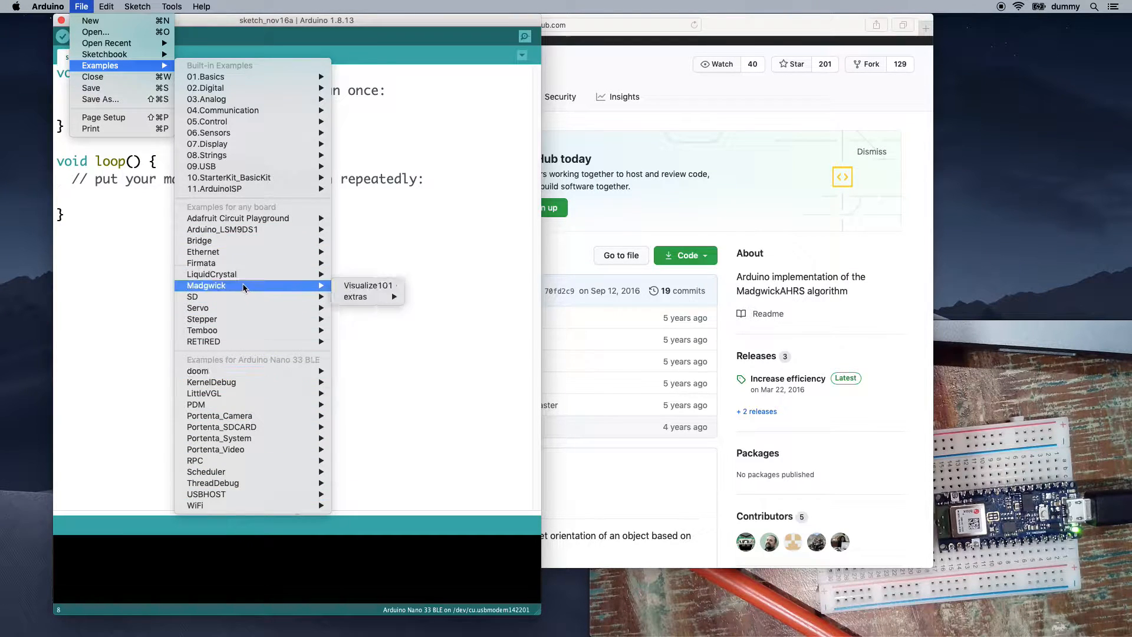
{"action": "mouse_move", "coordinate": [368, 297]}
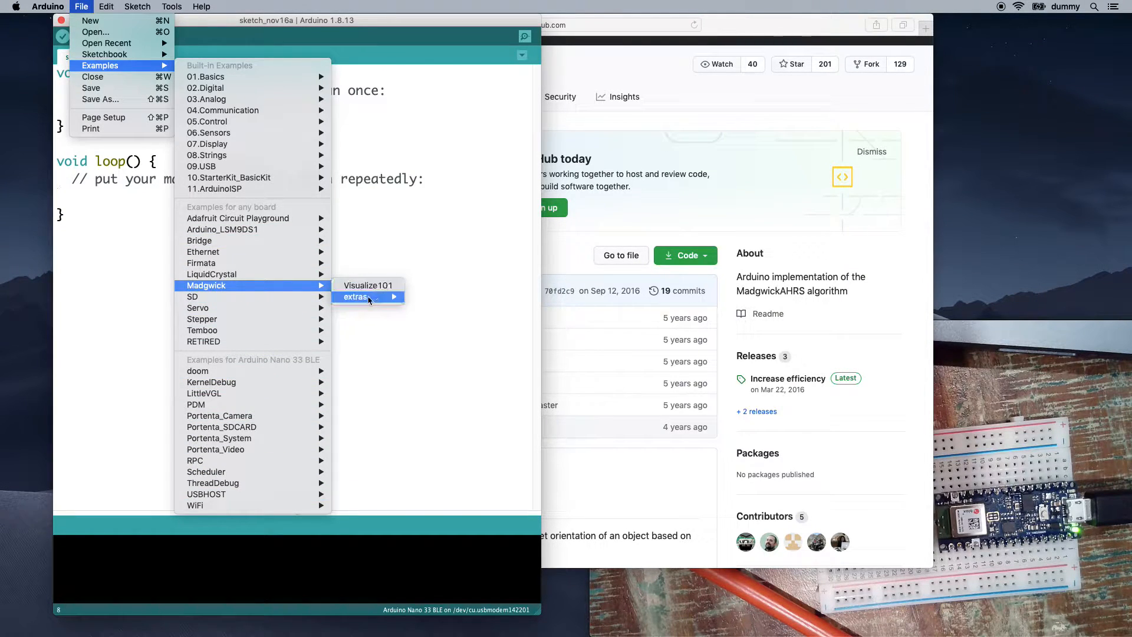
{"action": "mouse_move", "coordinate": [367, 288]}
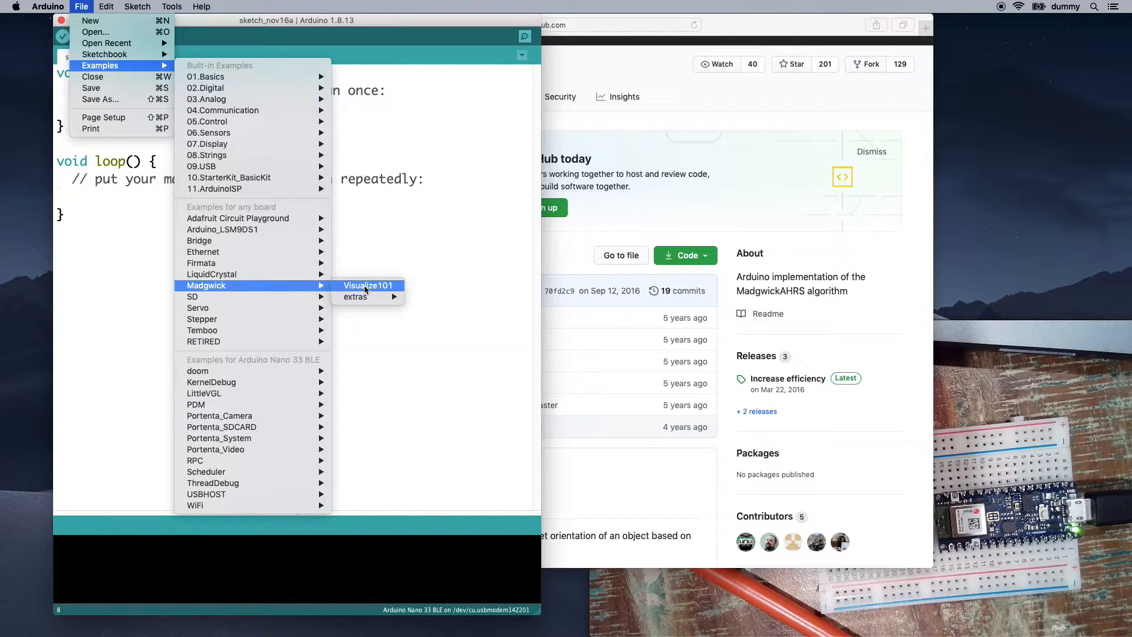
{"action": "mouse_move", "coordinate": [358, 217]}
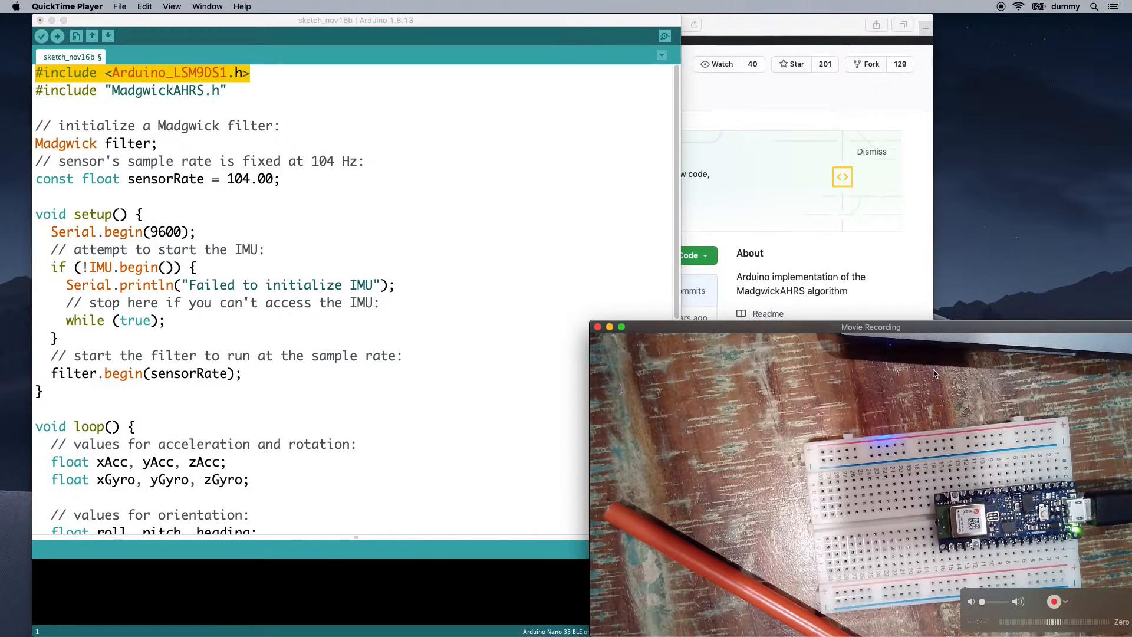
{"action": "left_click_drag", "start_coordinate": [871, 326], "coordinate": [815, 126]}
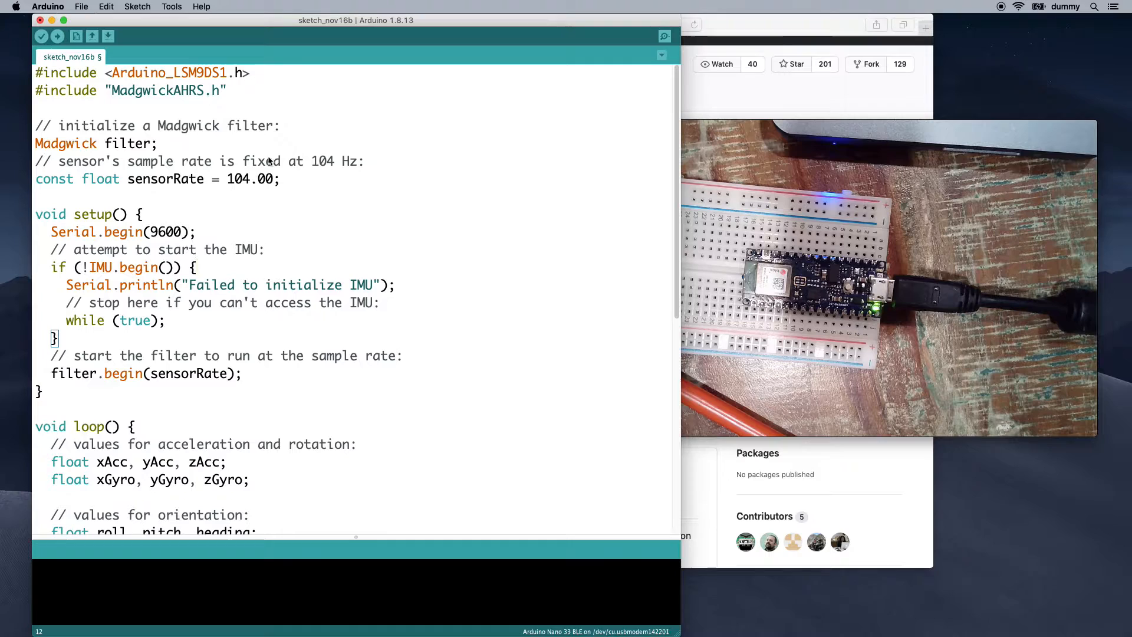
{"action": "triple_click", "coordinate": [130, 91]}
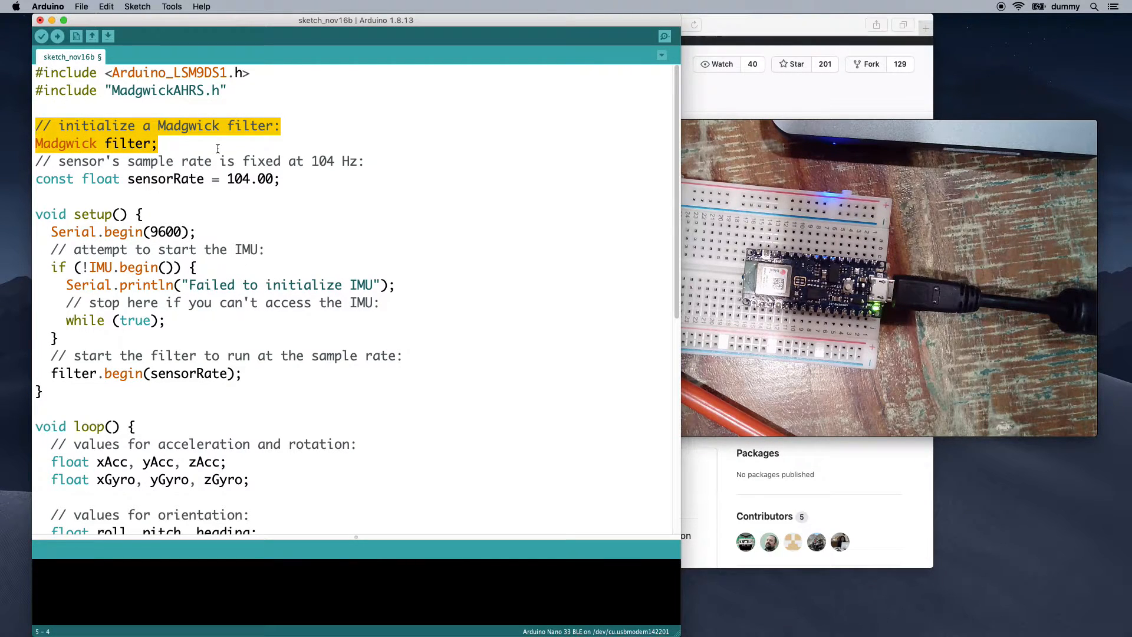
{"action": "left_click", "coordinate": [72, 143]}
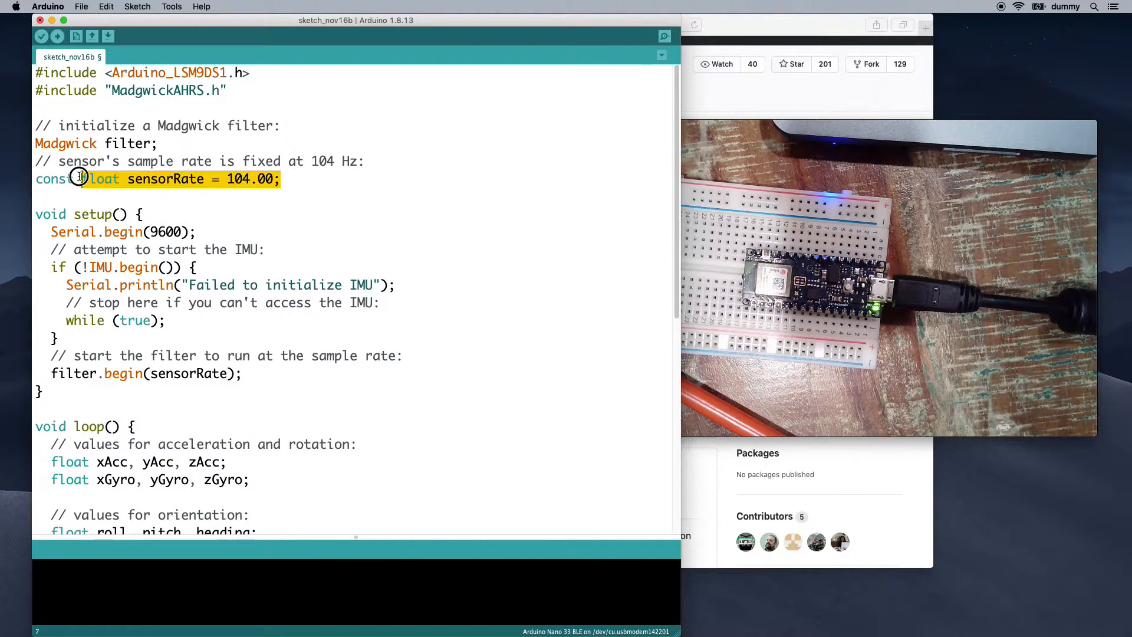
{"action": "left_click", "coordinate": [192, 178]}
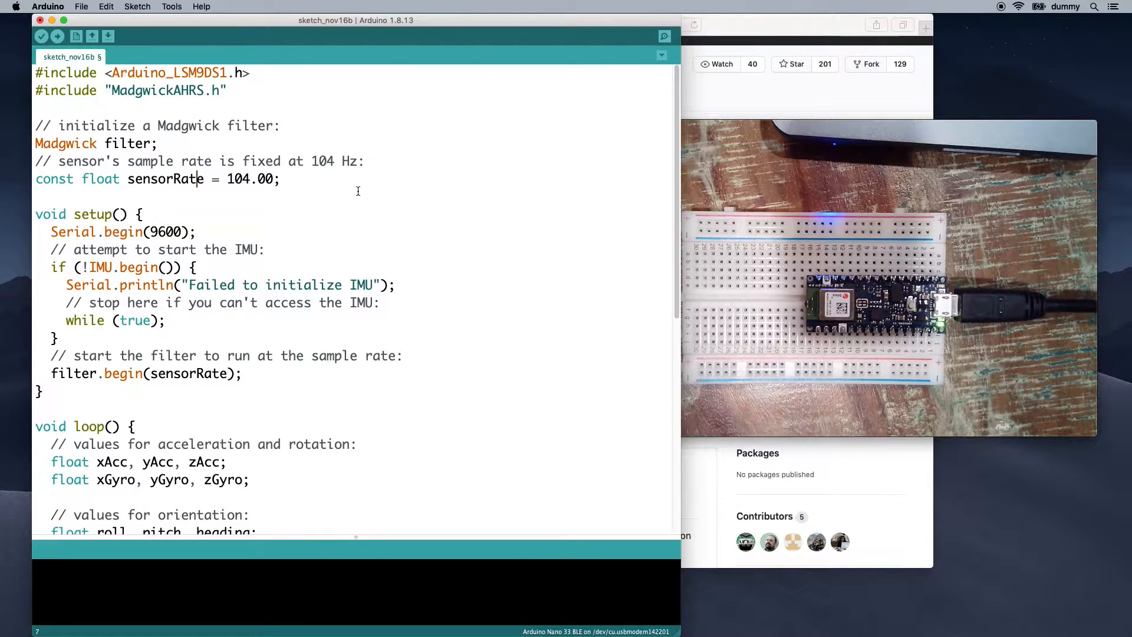
{"action": "scroll", "scroll_direction": "down", "scroll_amount": 3}
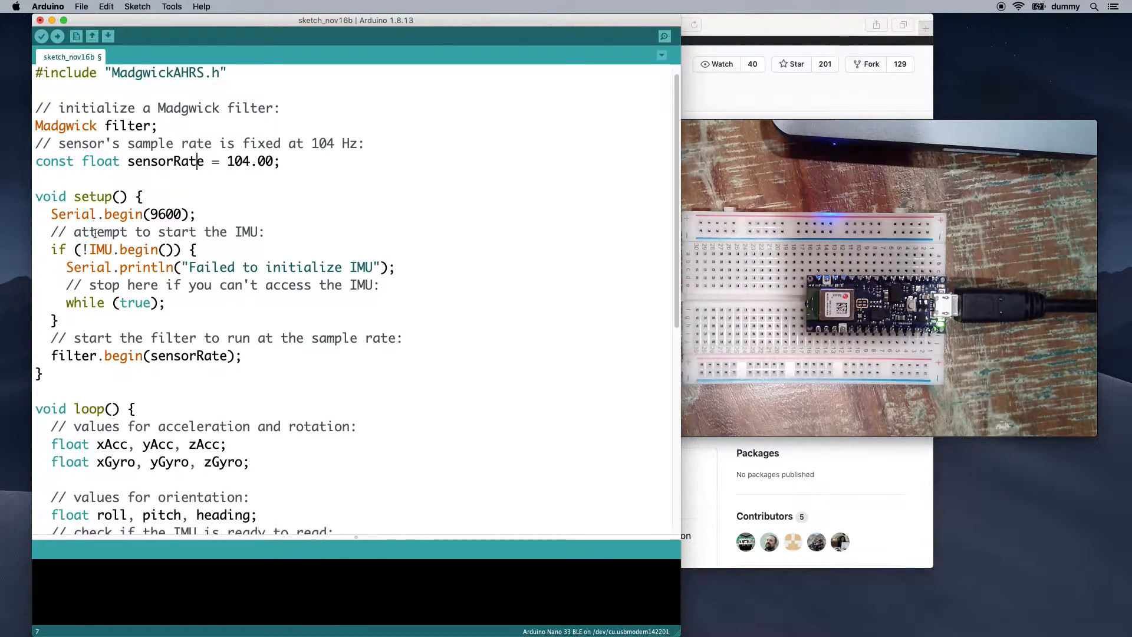
{"action": "scroll", "scroll_direction": "down", "scroll_amount": 3}
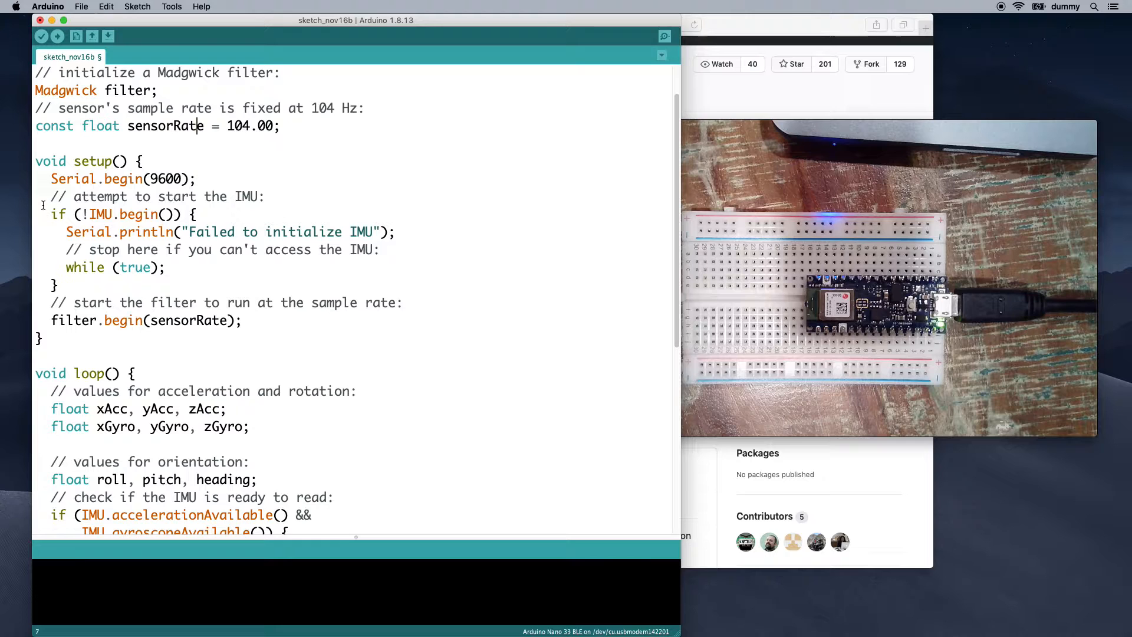
{"action": "left_click_drag", "start_coordinate": [50, 196], "coordinate": [196, 213]}
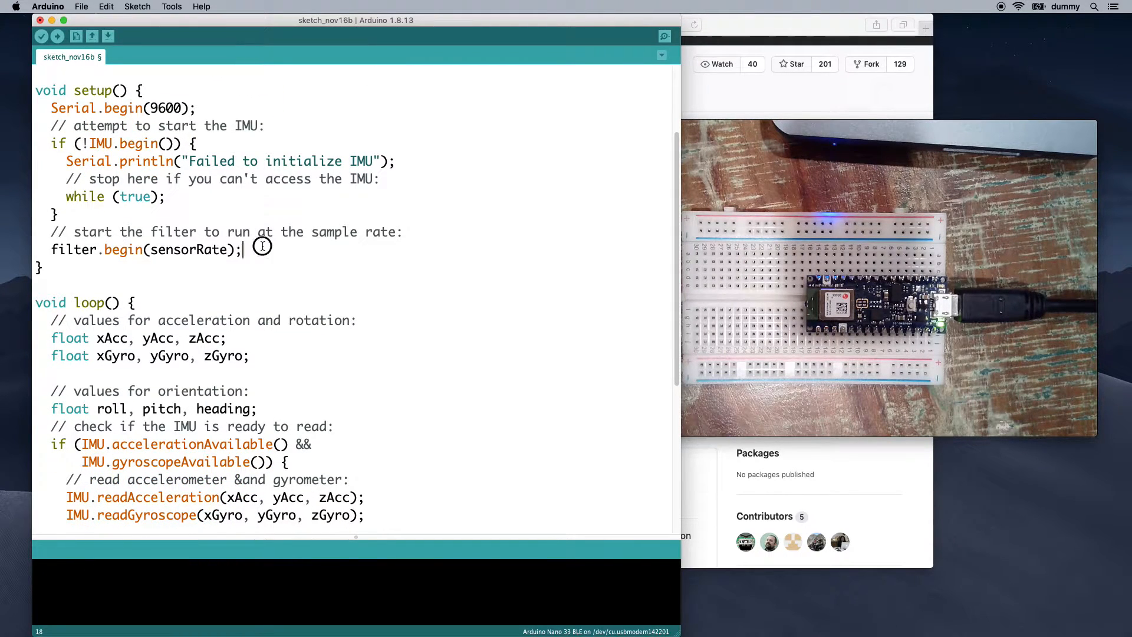
{"action": "left_click_drag", "start_coordinate": [35, 232], "coordinate": [244, 250]}
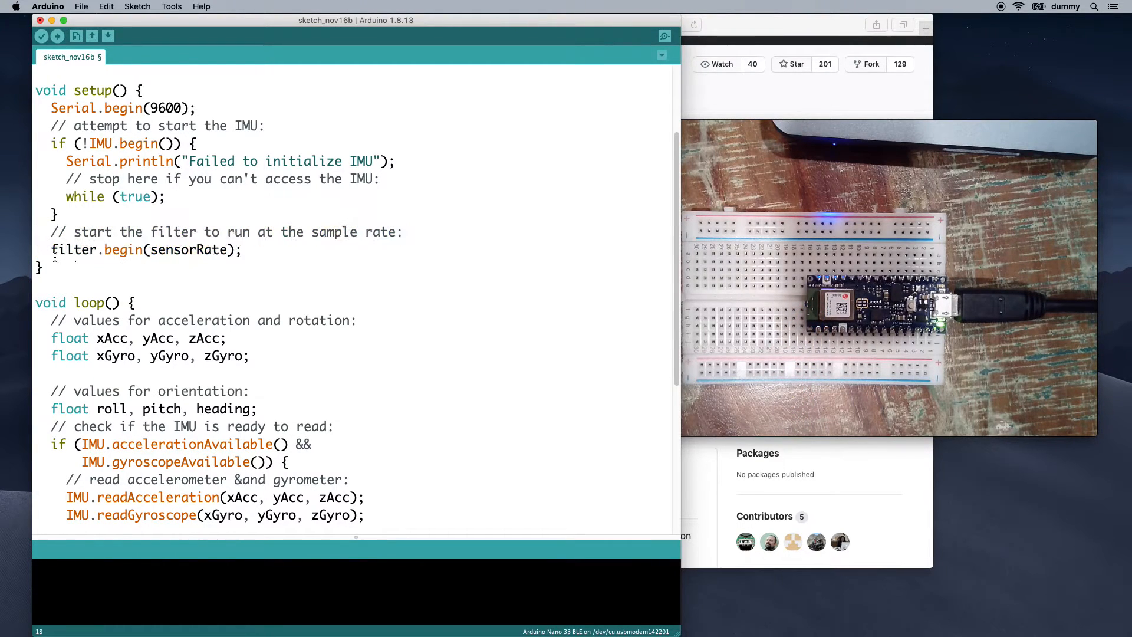
{"action": "double_click", "coordinate": [74, 249]}
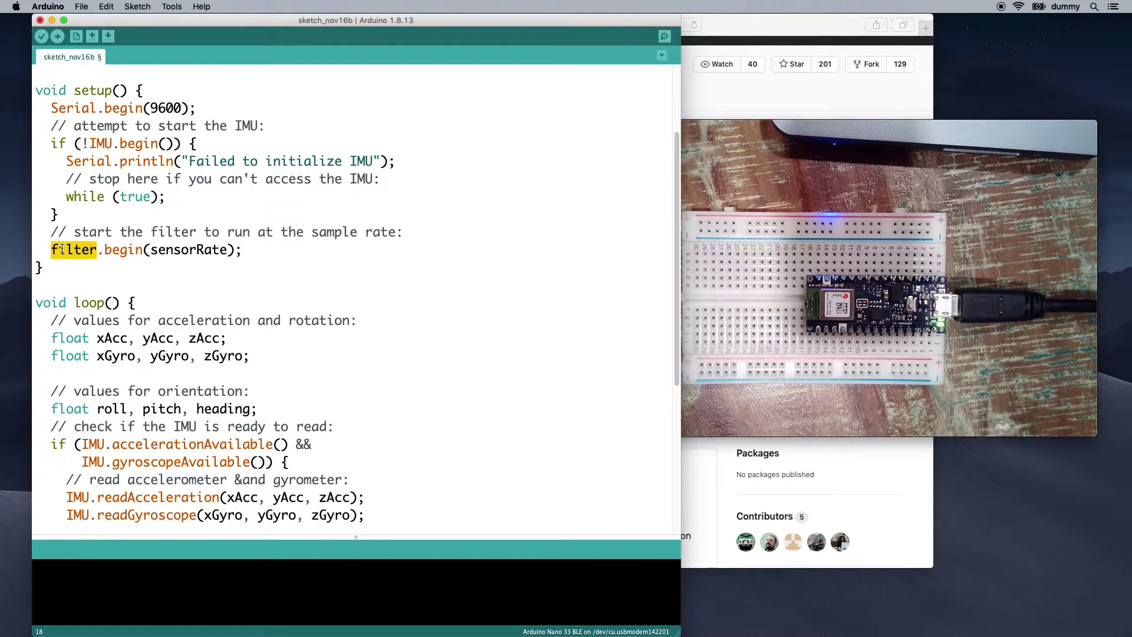
{"action": "scroll", "scroll_direction": "down", "scroll_amount": 3}
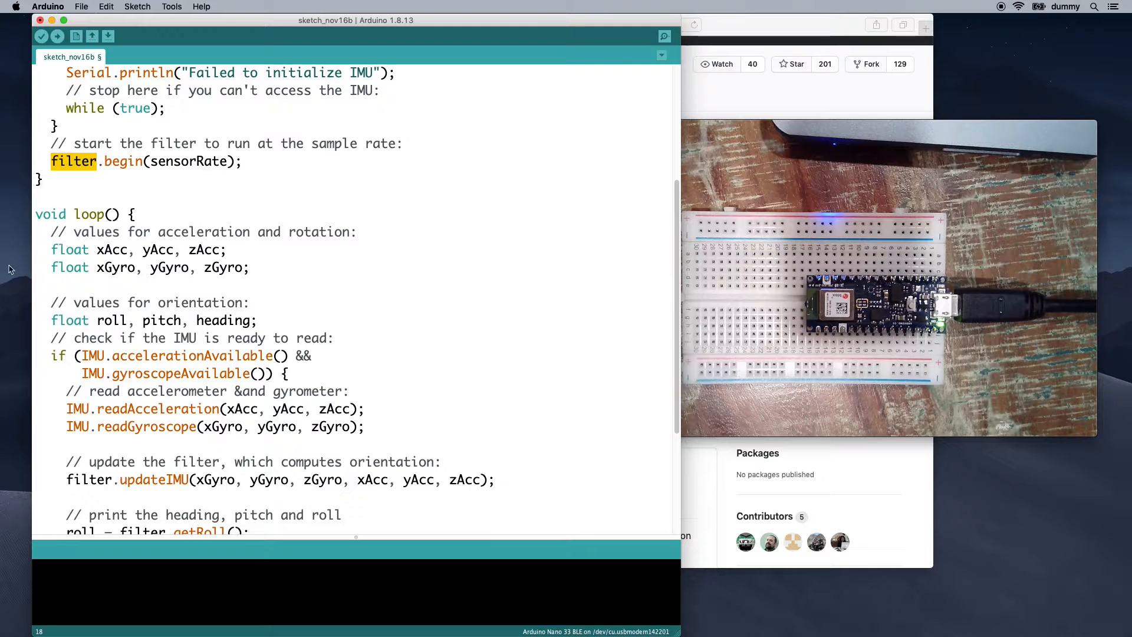
{"action": "left_click_drag", "start_coordinate": [51, 232], "coordinate": [251, 267]}
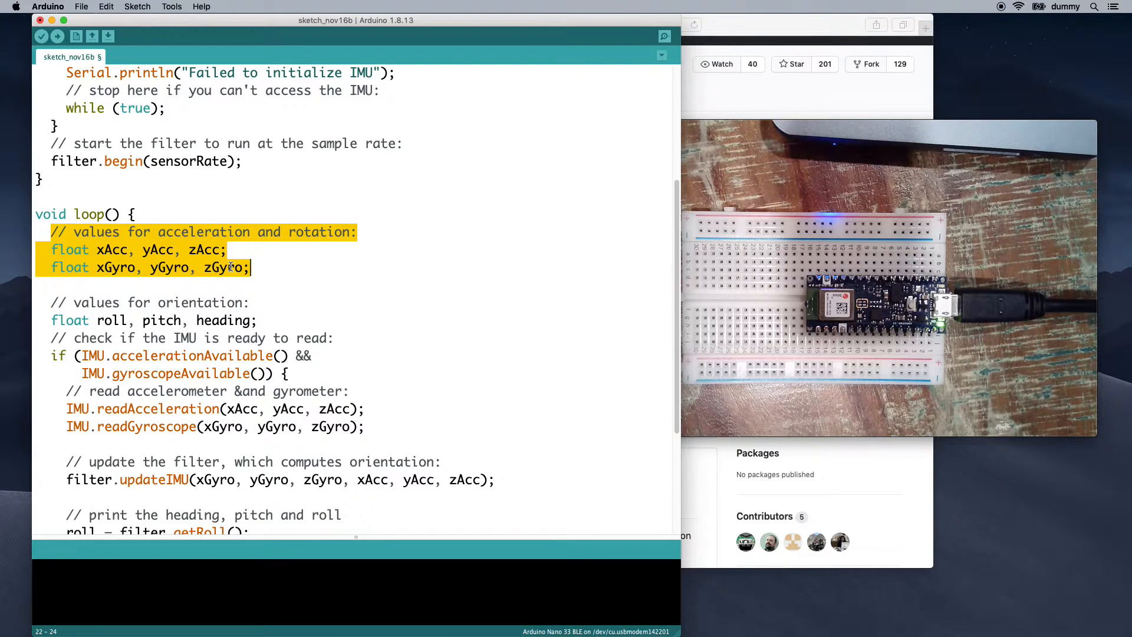
{"action": "scroll", "scroll_direction": "down", "scroll_amount": 3}
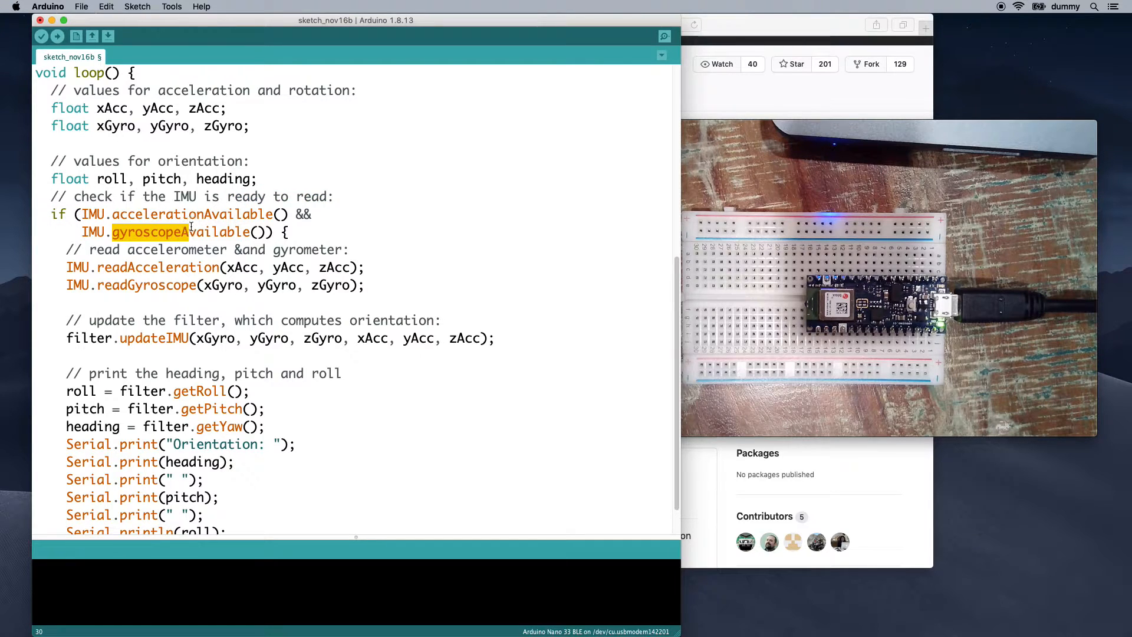
{"action": "scroll", "scroll_direction": "down", "scroll_amount": 3}
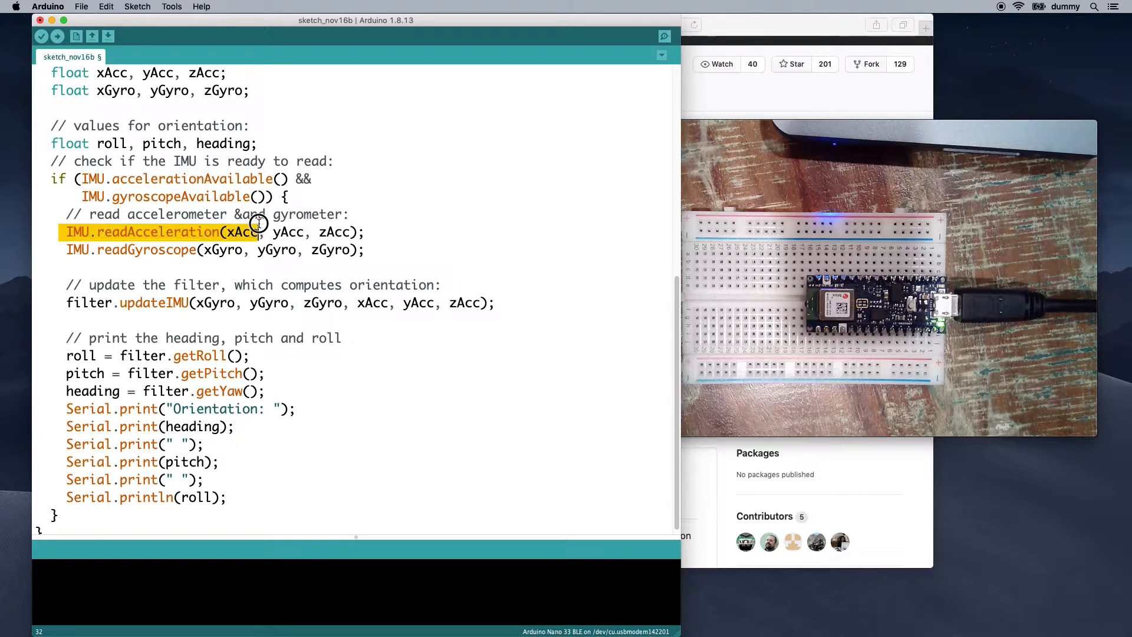
{"action": "left_click", "coordinate": [61, 249]}
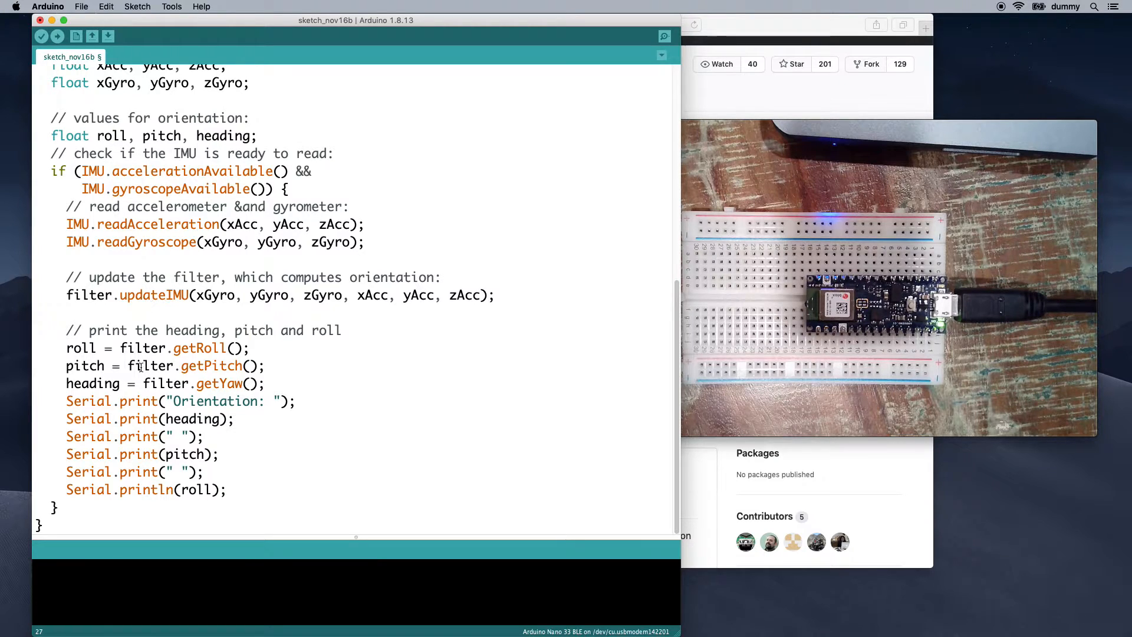
{"action": "double_click", "coordinate": [141, 348]}
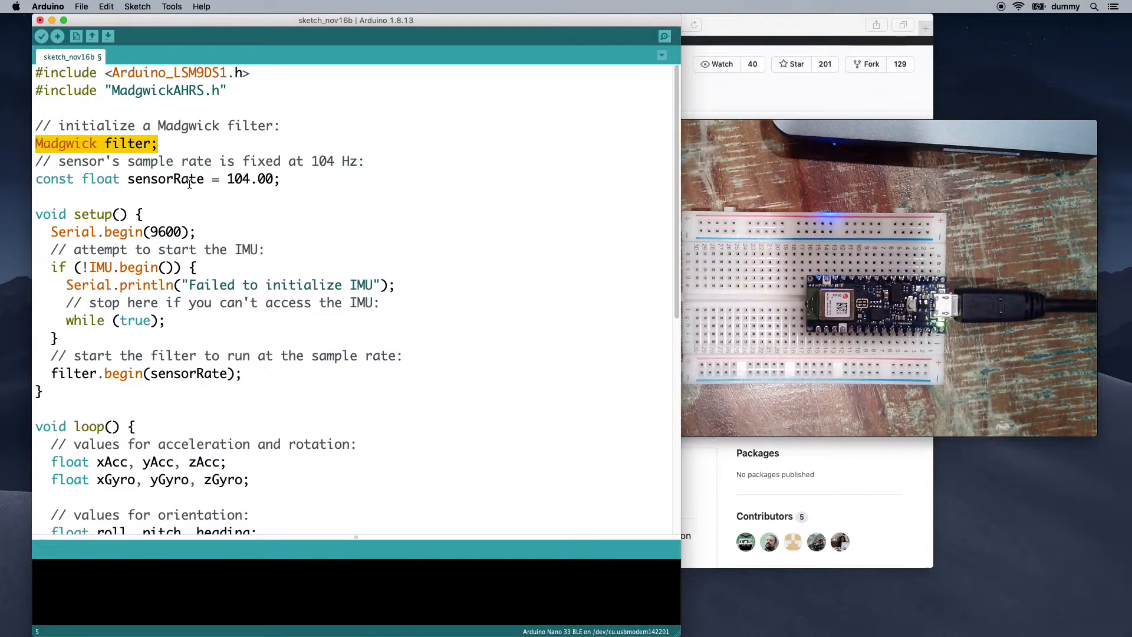
Step: Highlight the Serial.print lines for heading and pitch in loop()
{"action": "scroll", "scroll_direction": "down", "scroll_amount": 3}
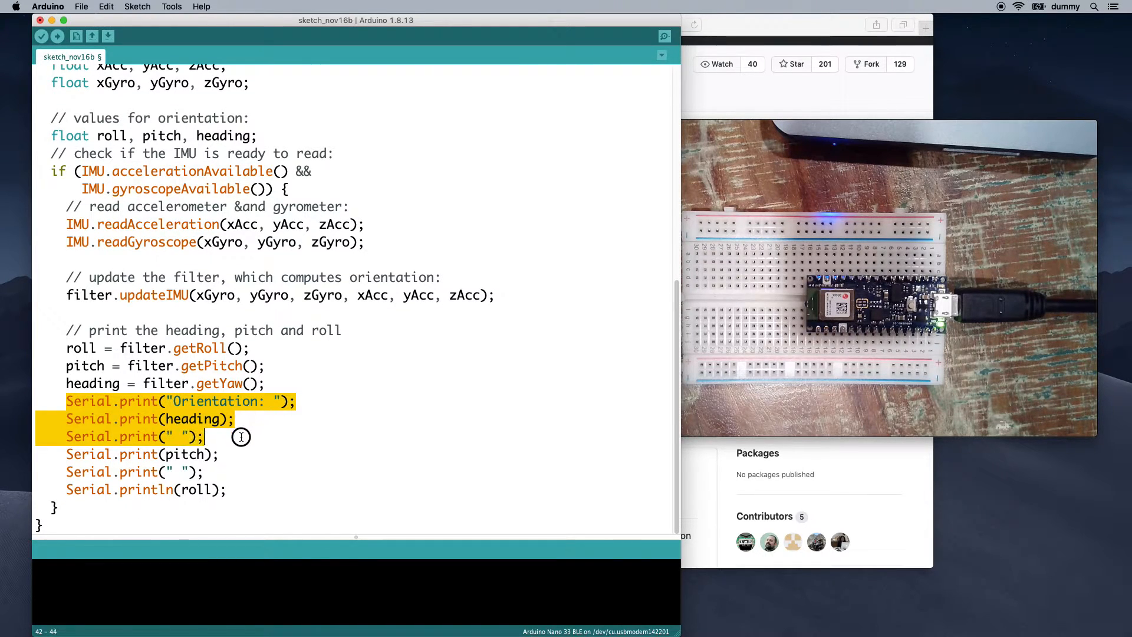
{"action": "left_click", "coordinate": [249, 418]}
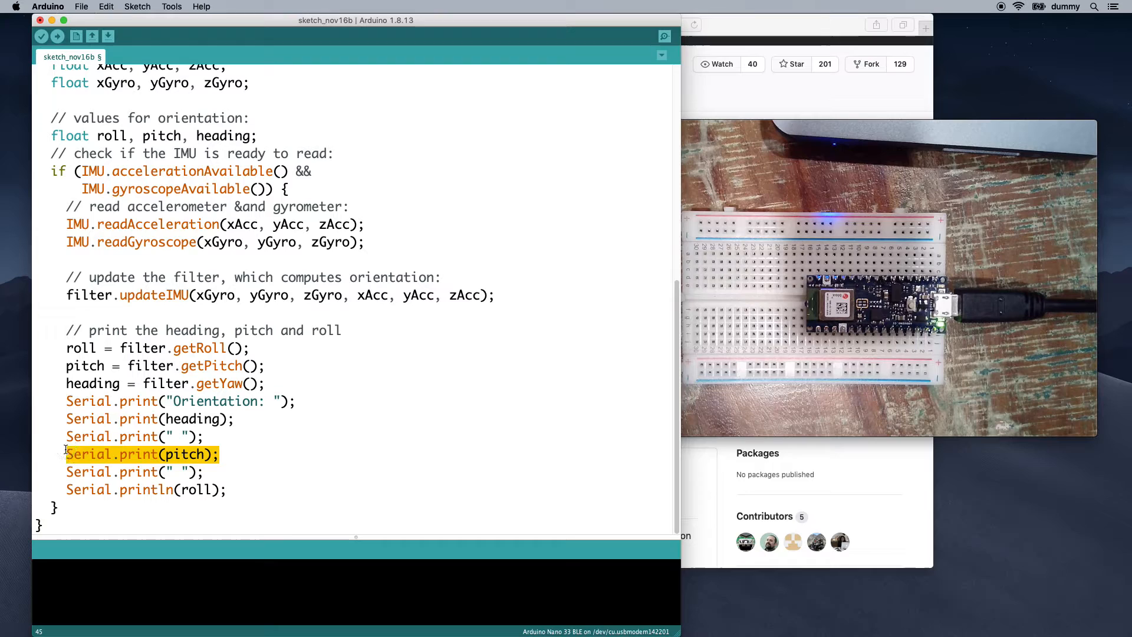
{"action": "mouse_move", "coordinate": [227, 348]}
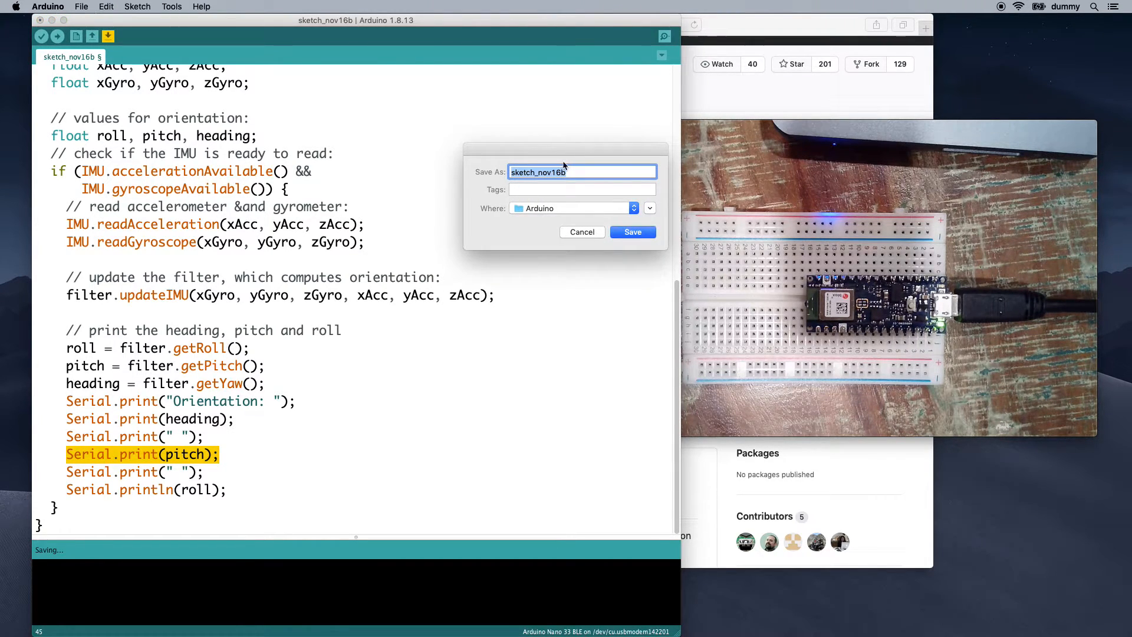
Step: Save the sketch as sketch_nov16b so the upload to the Nano 33 BLE completes
{"action": "left_click", "coordinate": [633, 232]}
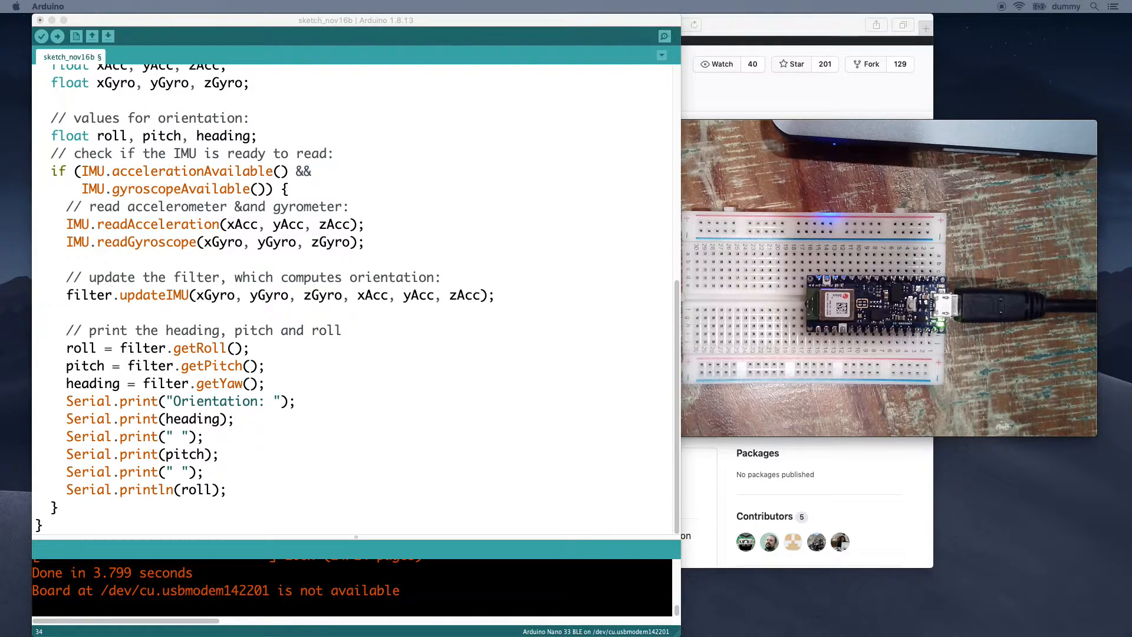
Step: Show the Serial Monitor streaming heading ~180.67, pitch and roll near zero, positioned over the code
{"action": "left_click", "coordinate": [665, 36]}
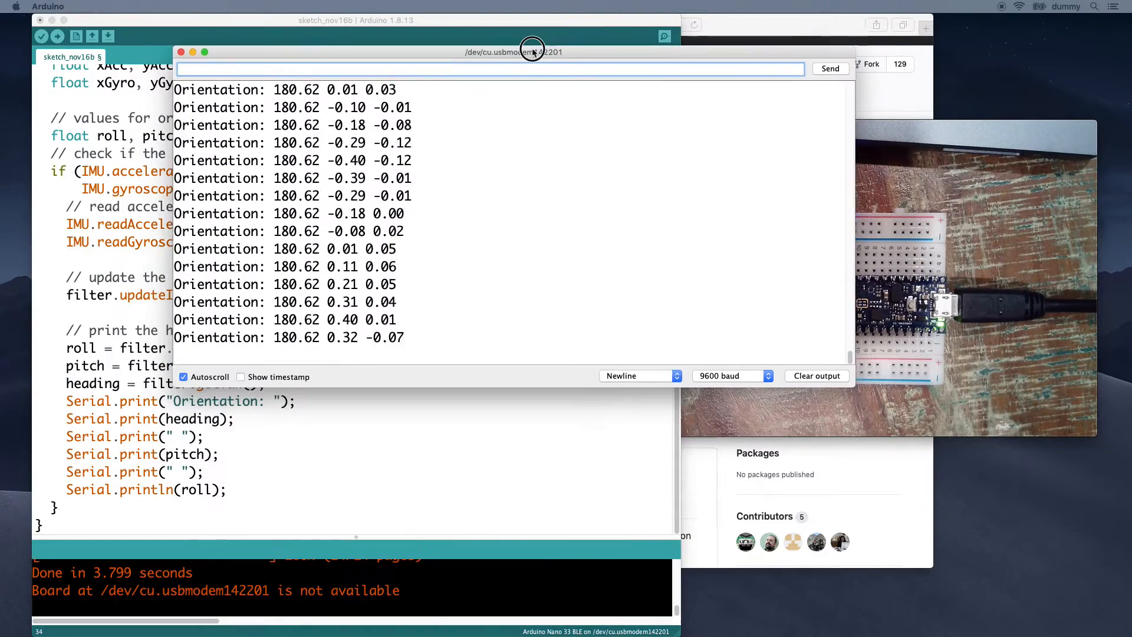
{"action": "left_click_drag", "start_coordinate": [532, 51], "coordinate": [427, 64]}
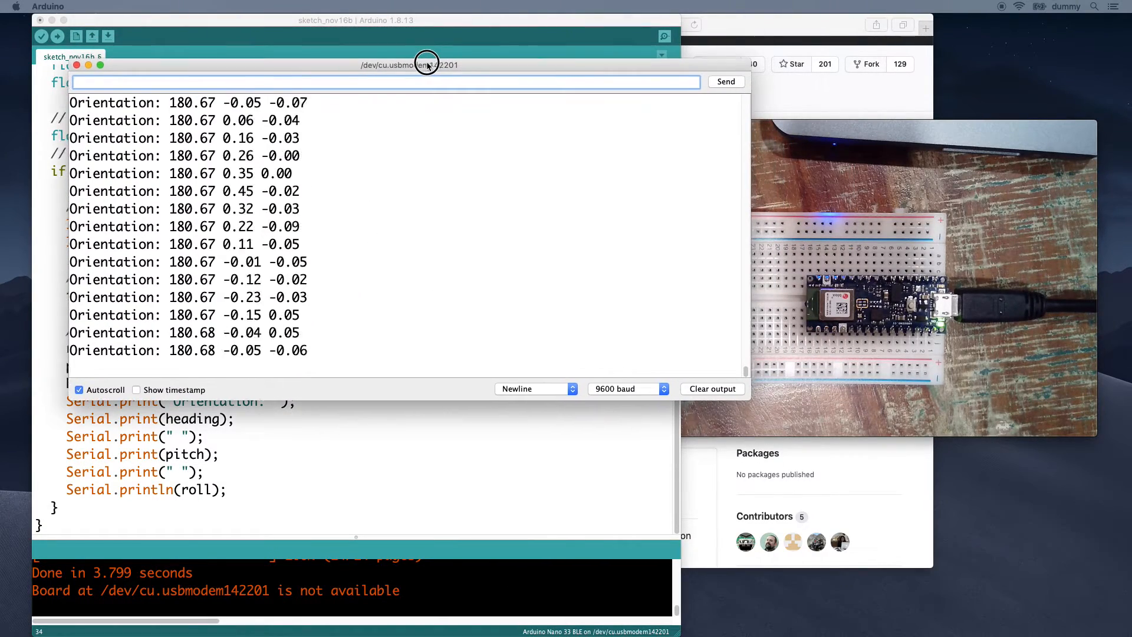